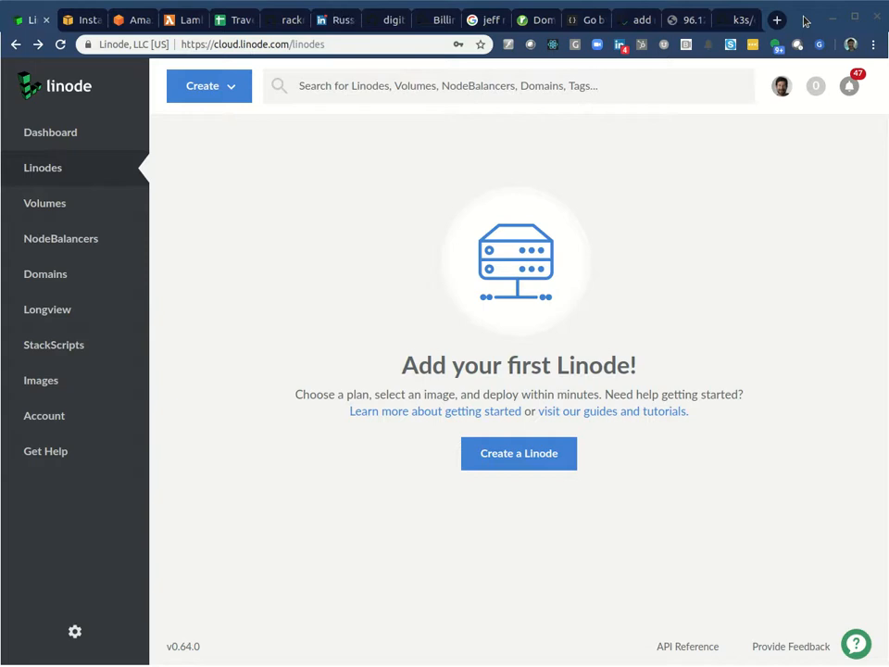
mouse_move(334, 262)
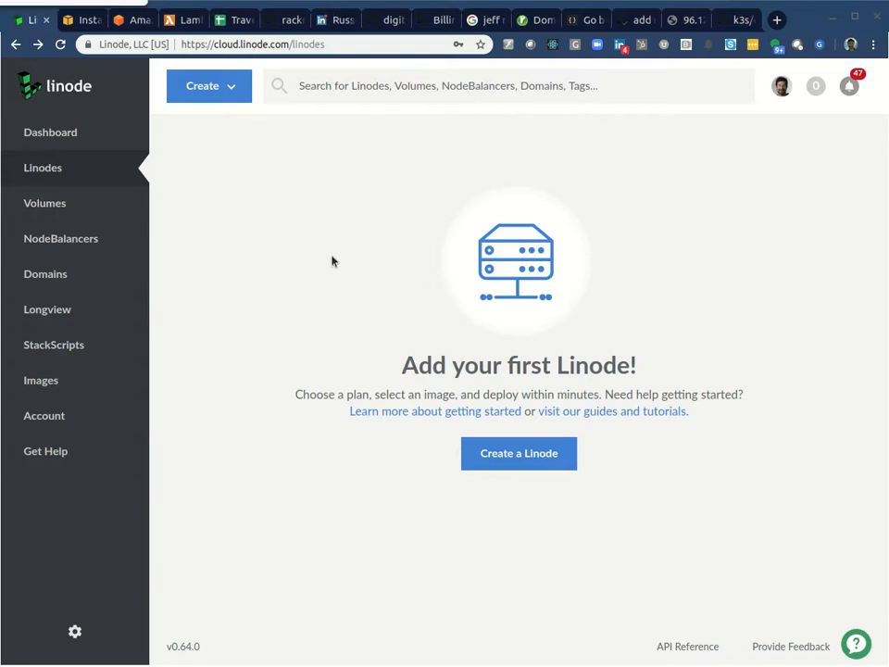
mouse_move(336, 171)
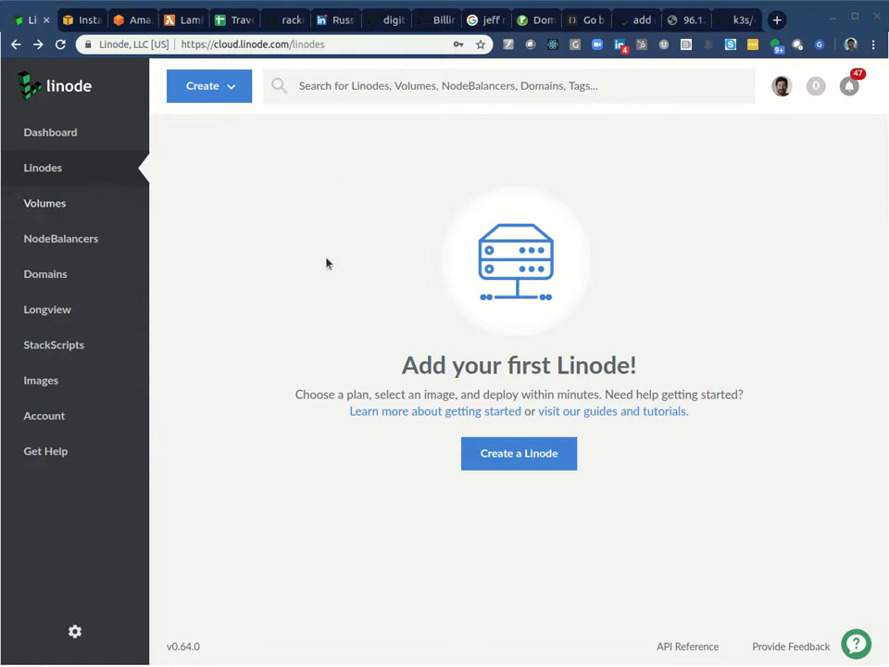
Search the community StackScripts for 'drp' with no results, then return to the account's drp-node and drp scripts.
left_click(54, 345)
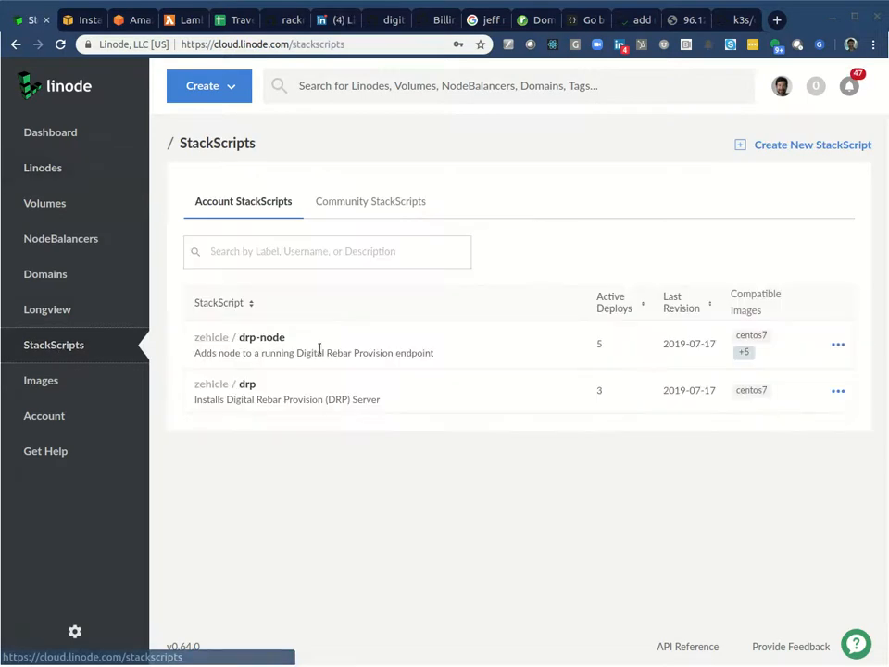
left_click(371, 200)
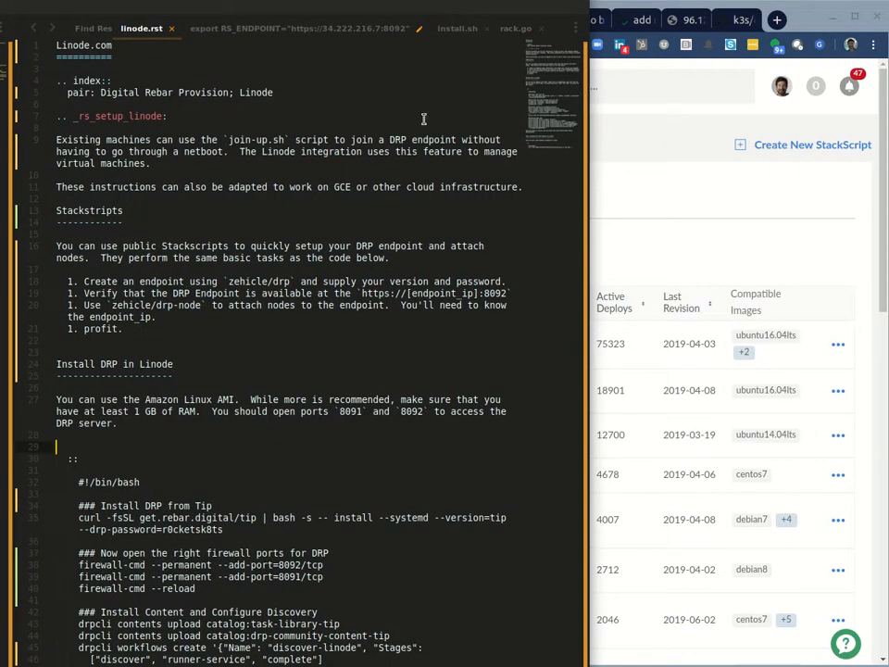
scroll("down", 3)
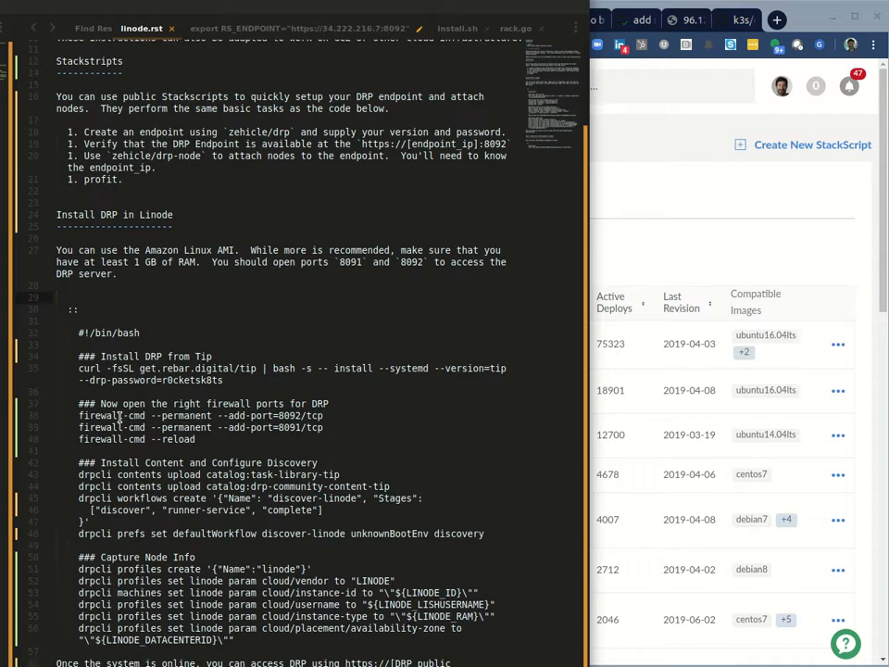
scroll("down", 3)
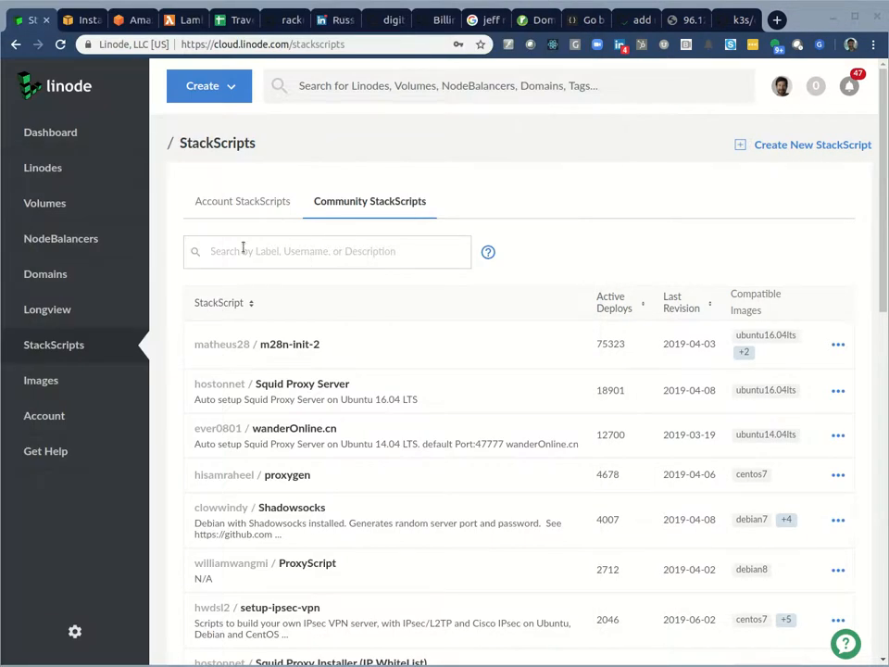
type("zerhicle")
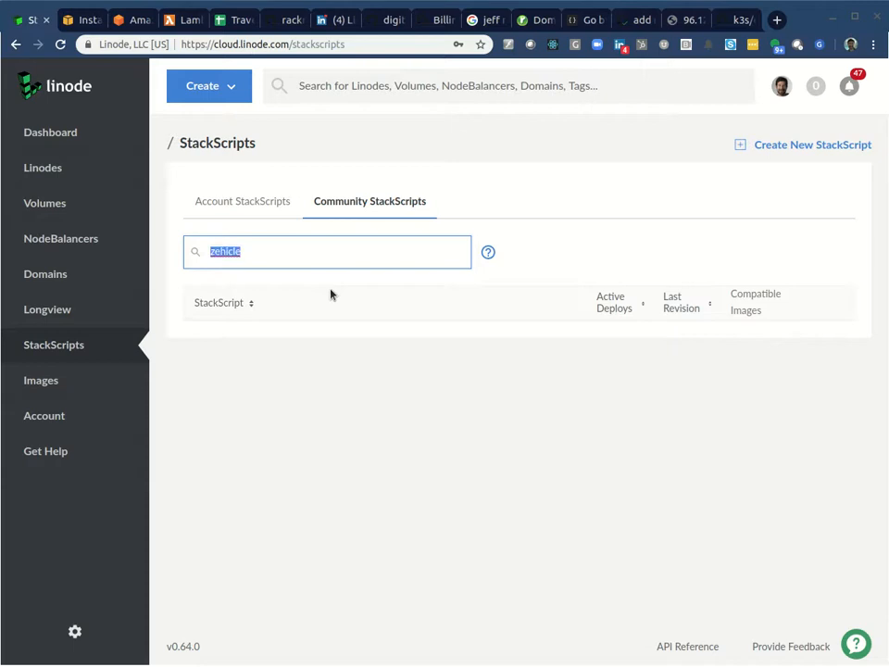
type("drp")
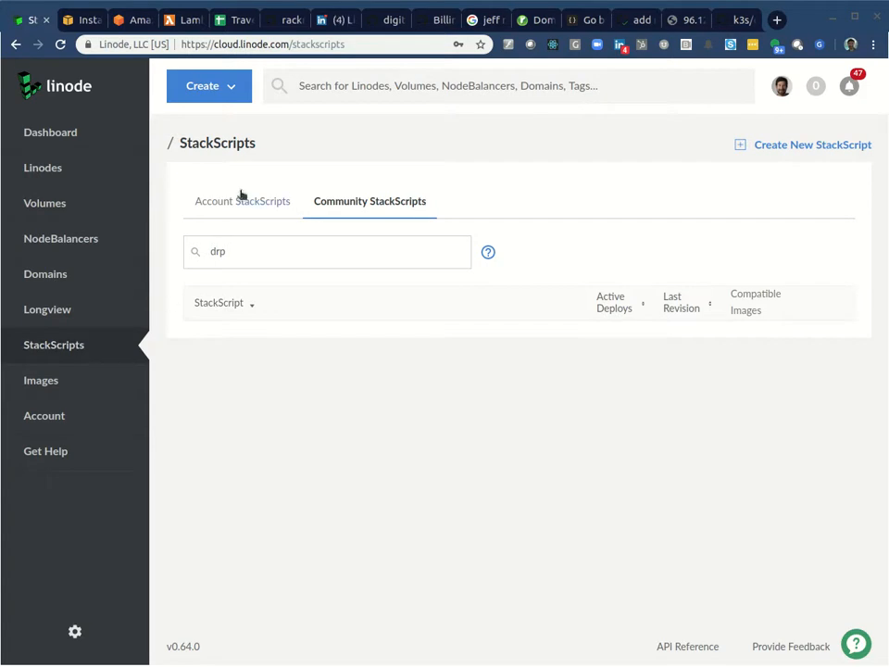
left_click(243, 200)
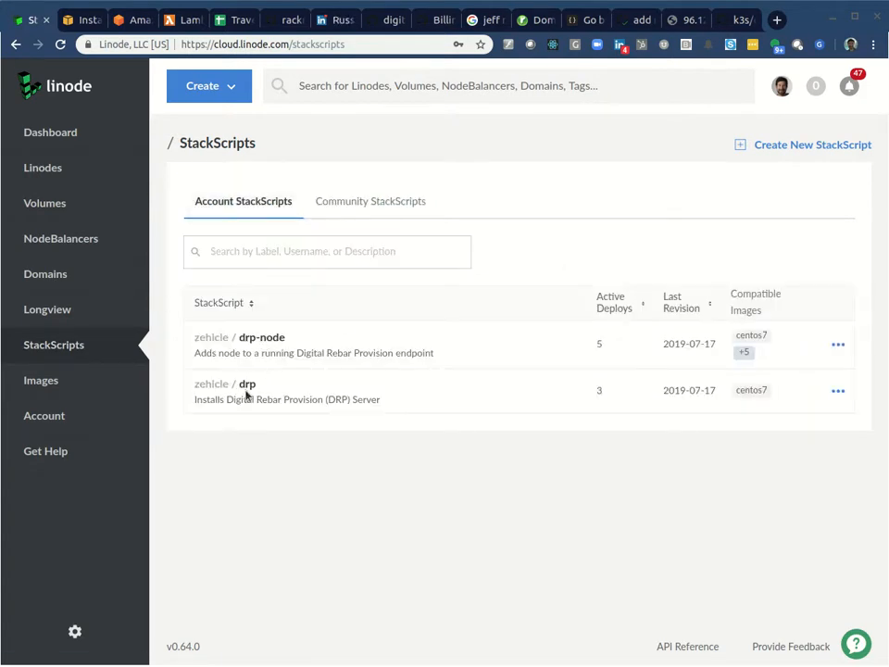
mouse_move(837, 389)
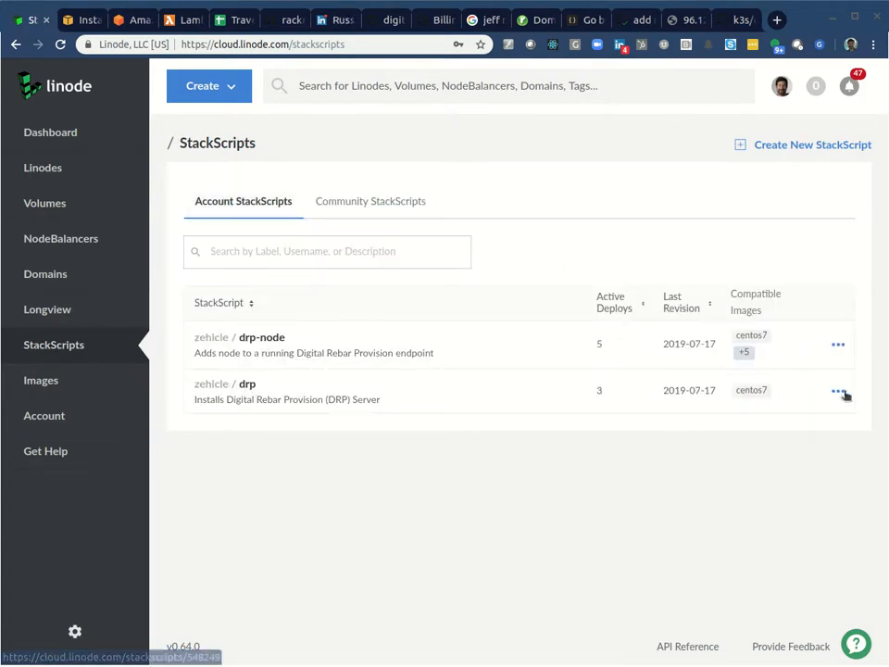
View the drp StackScript's details and read through its install script.
left_click(232, 383)
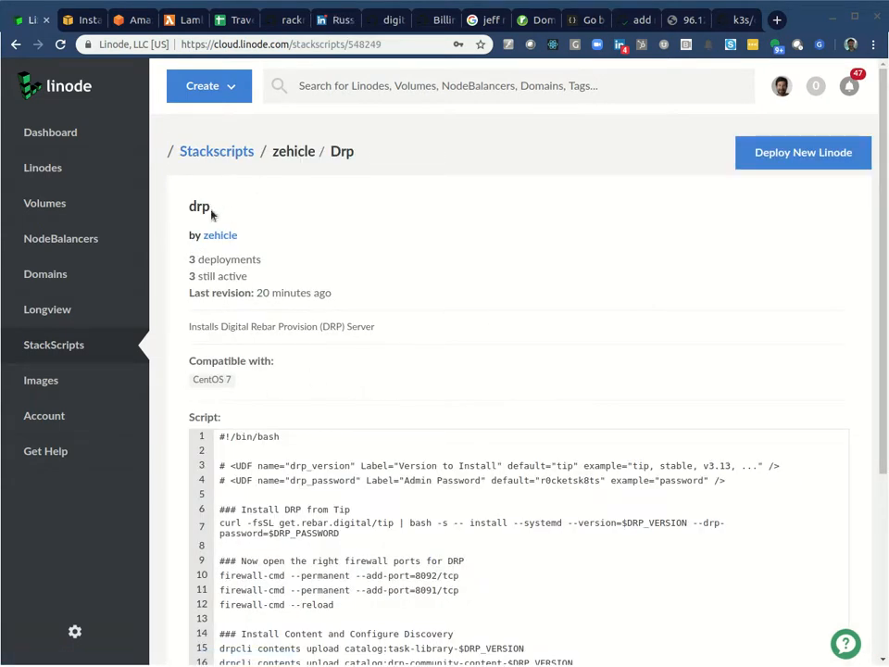
scroll("down", 3)
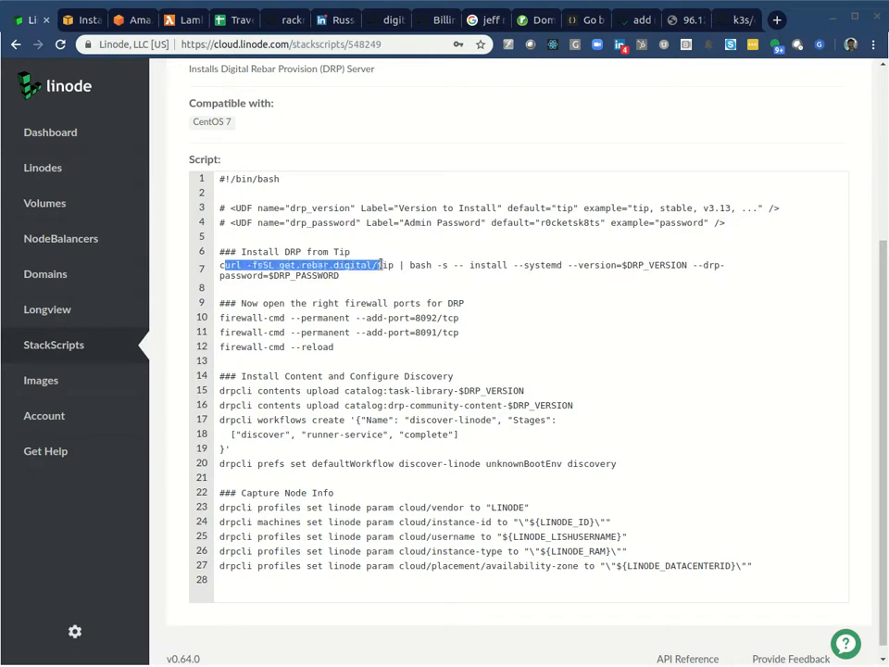
left_click(403, 283)
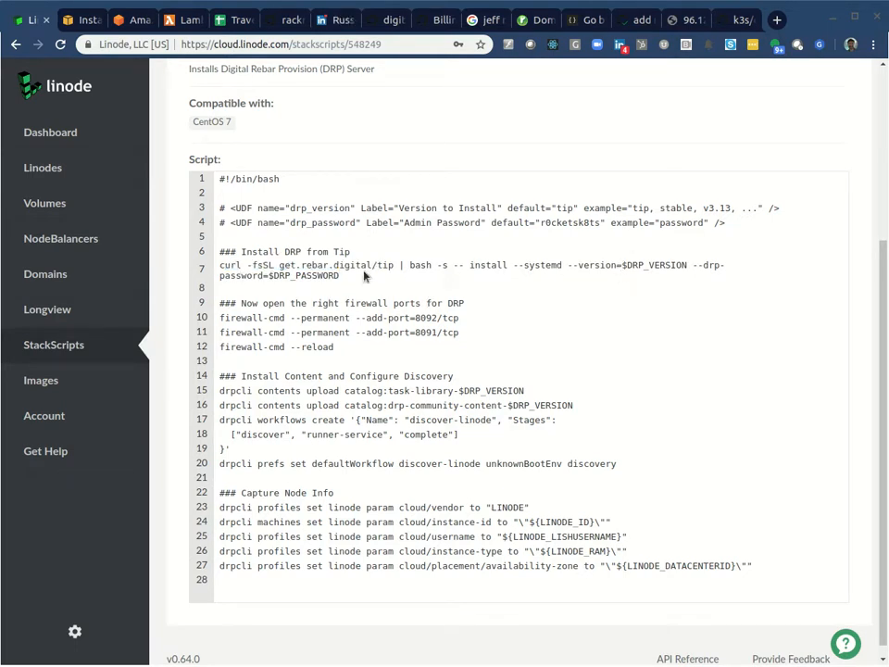
double_click(602, 265)
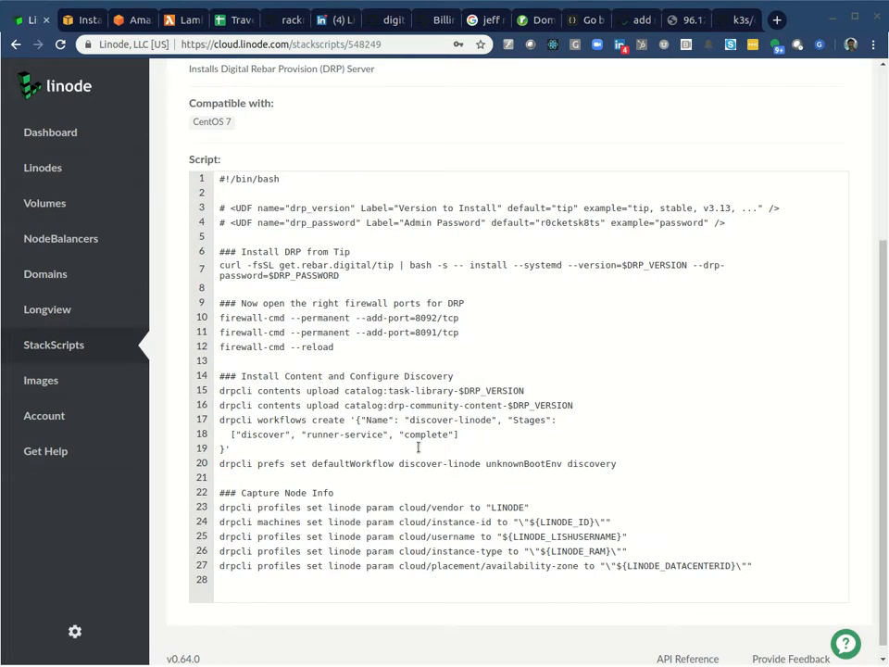
scroll("up", 3)
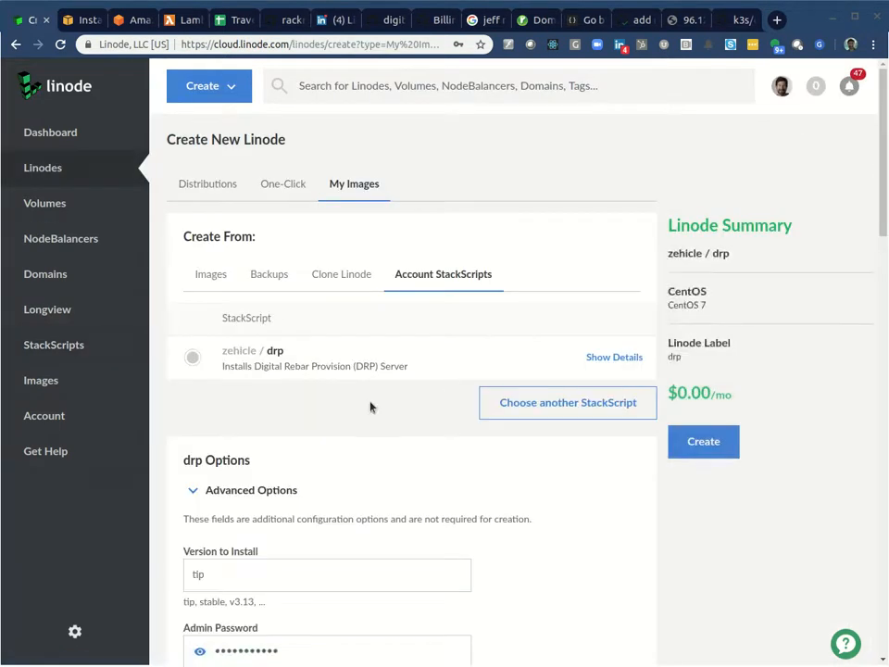
Place the new drp Linode in Dallas, TX on the Linode 2GB plan.
scroll("down", 3)
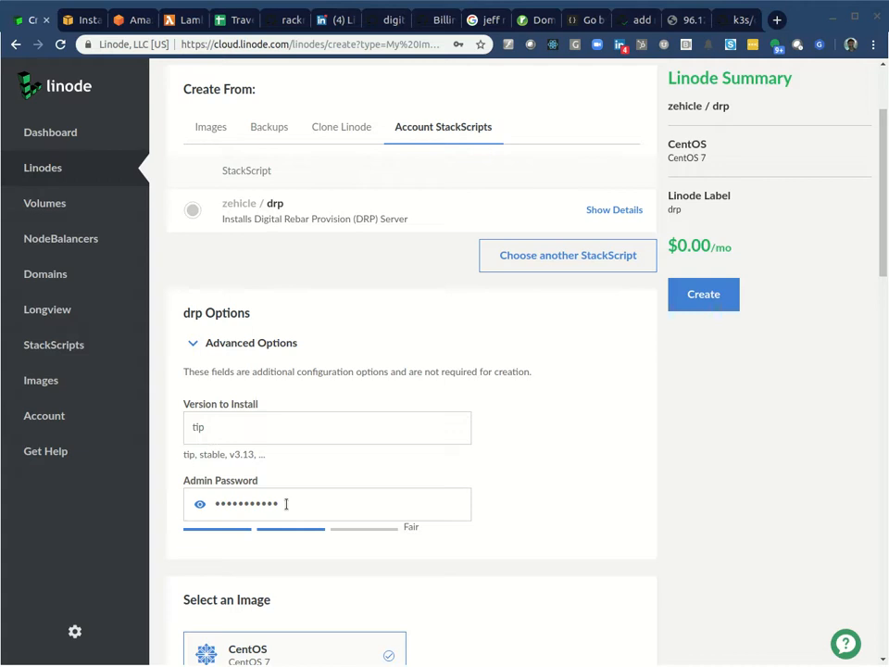
scroll("down", 3)
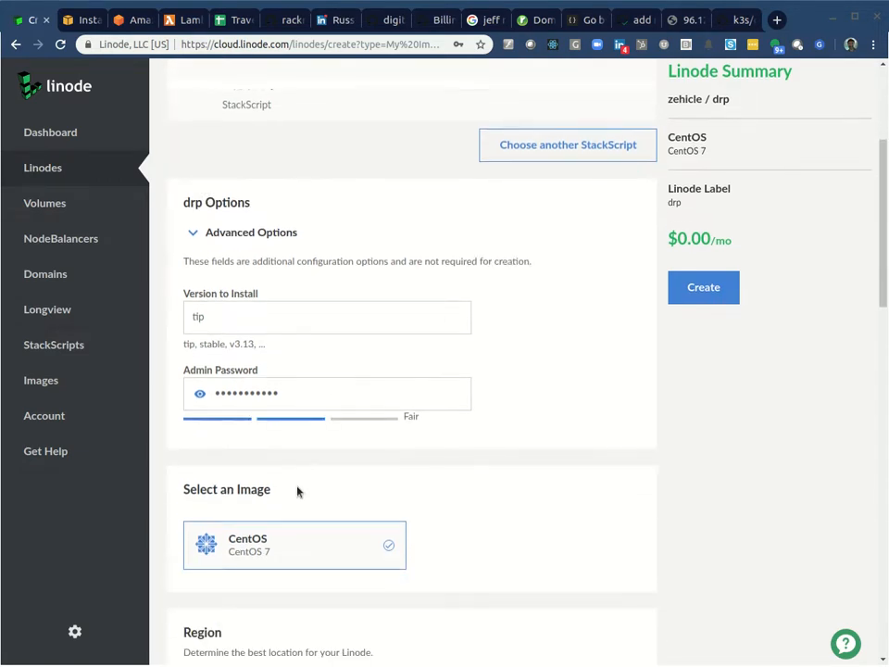
scroll("down", 3)
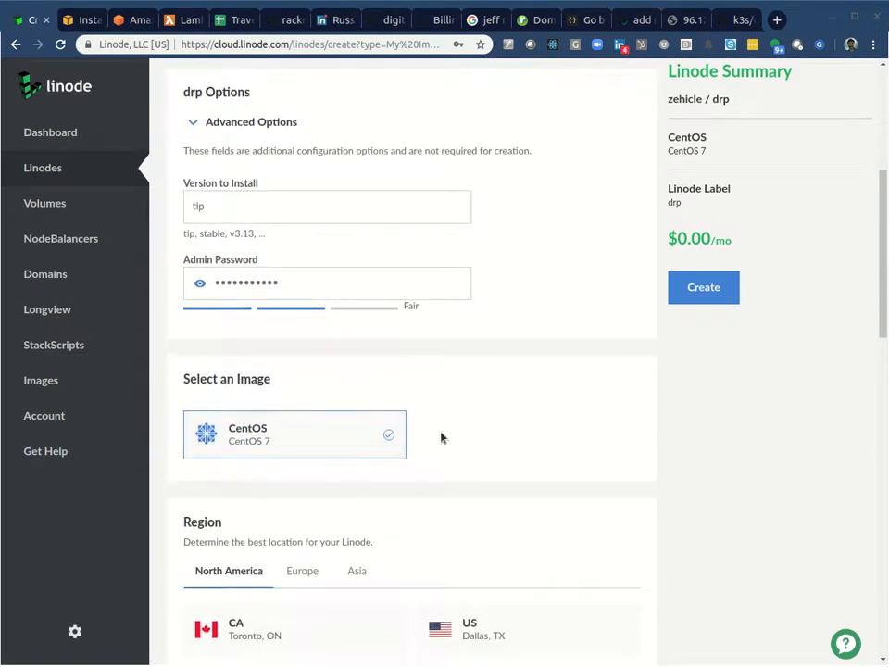
scroll("down", 3)
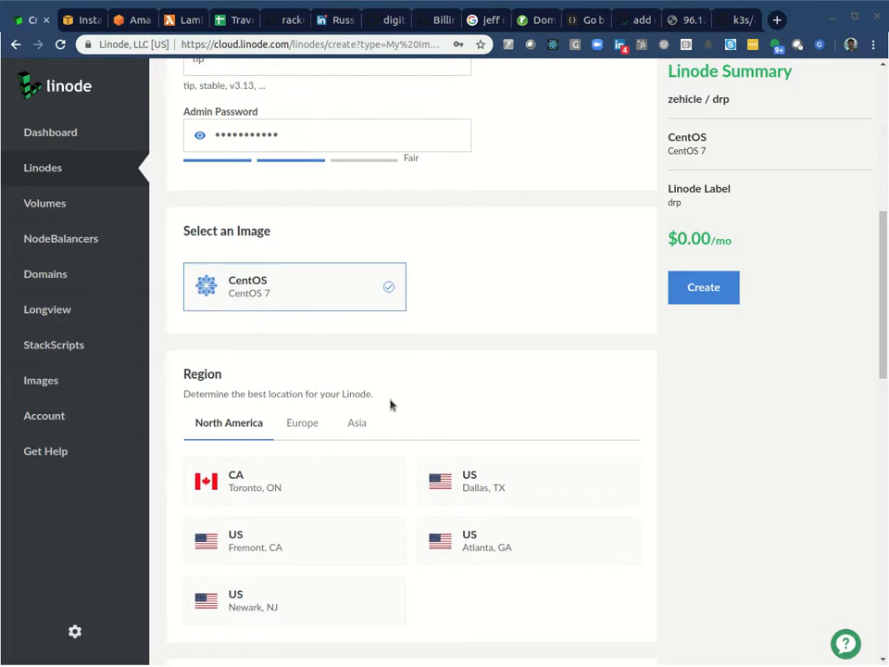
left_click(528, 482)
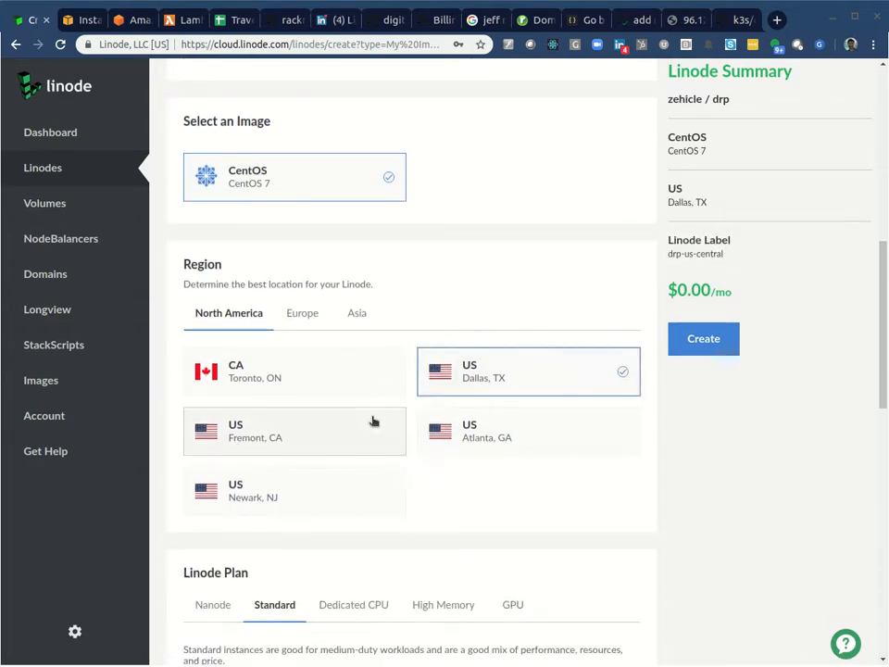
scroll("down", 3)
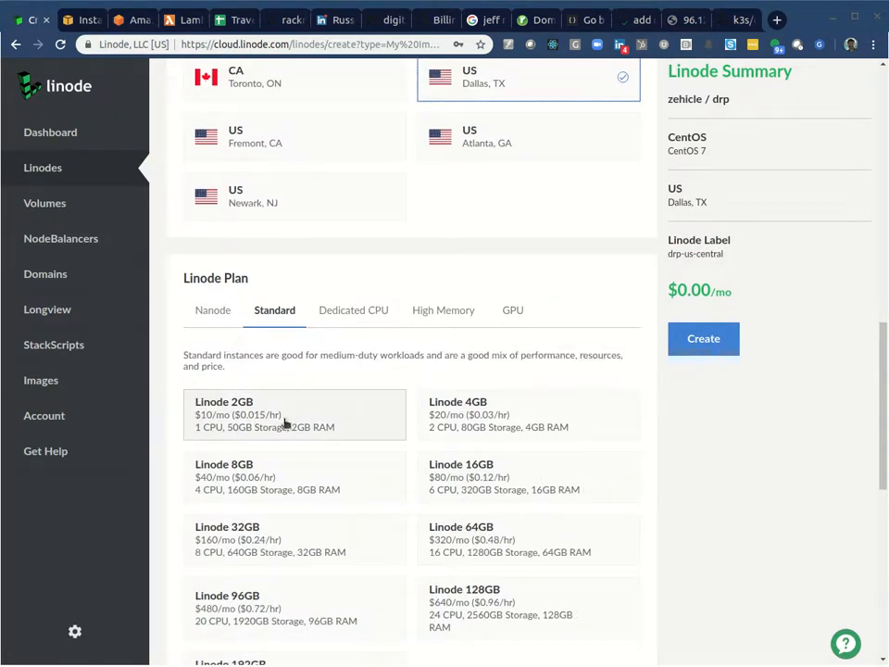
left_click(294, 415)
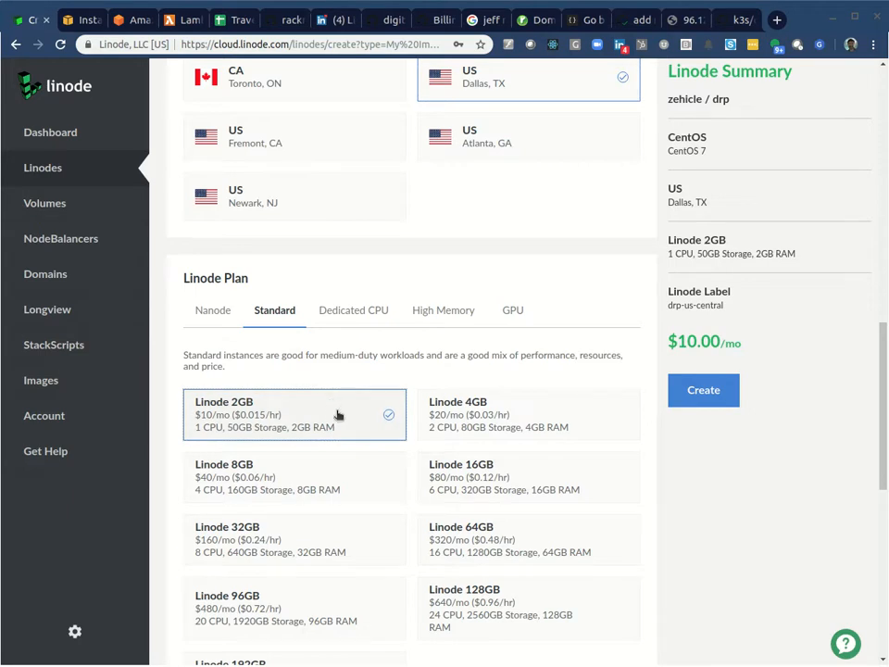
Create the drp-us-central Linode on CentOS 7 so it starts booting.
scroll("down", 3)
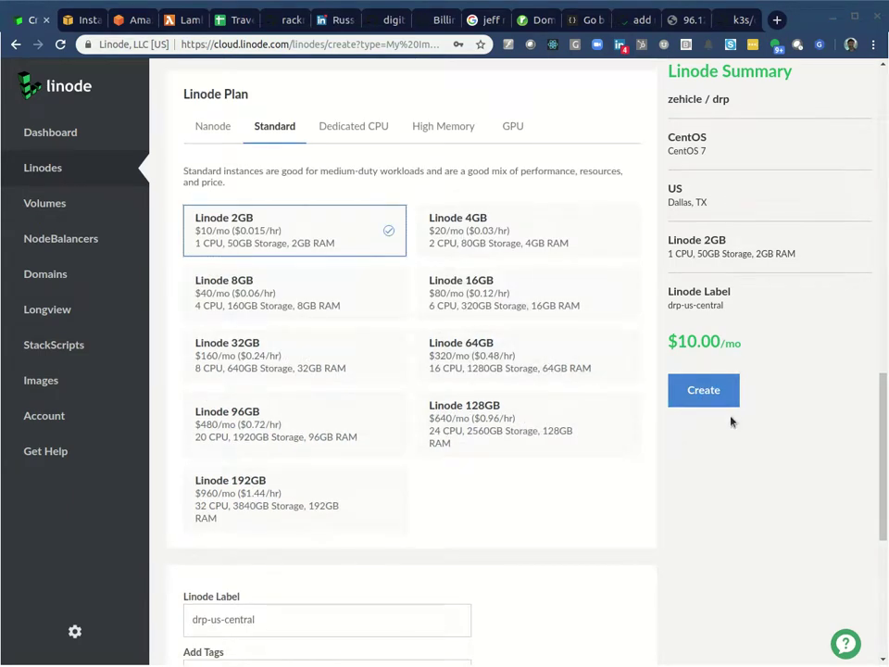
scroll("down", 3)
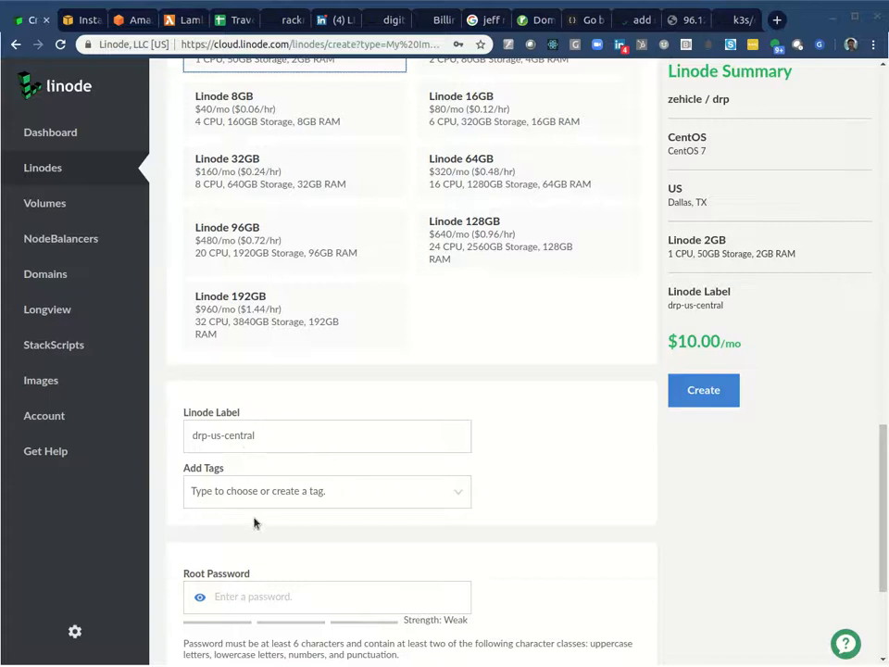
scroll("down", 3)
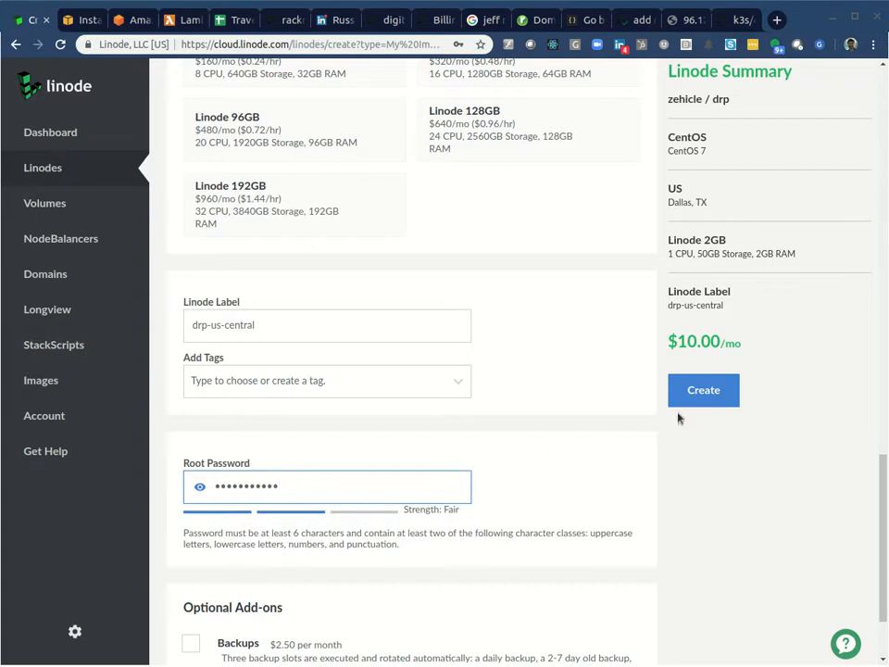
left_click(704, 389)
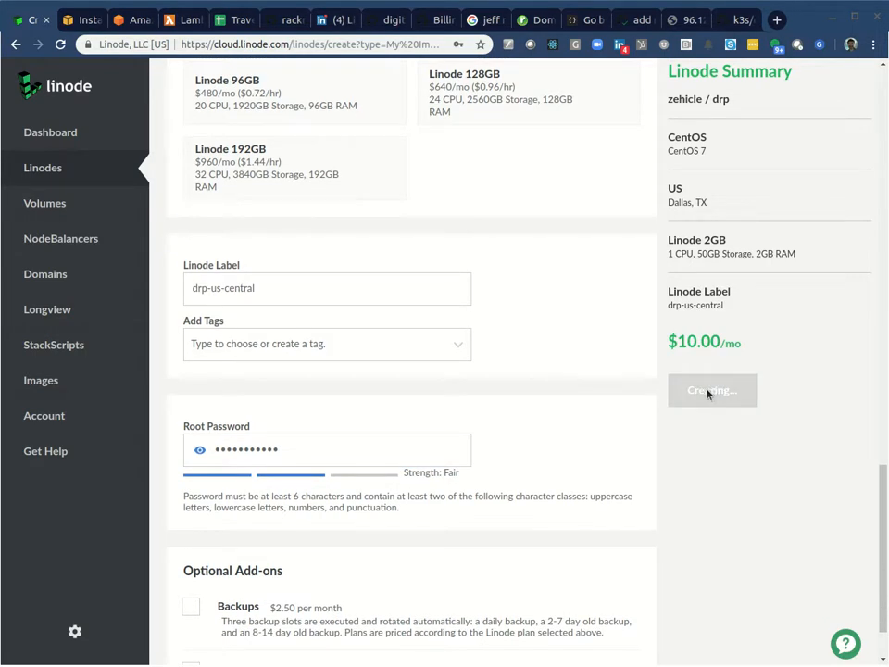
left_click(711, 389)
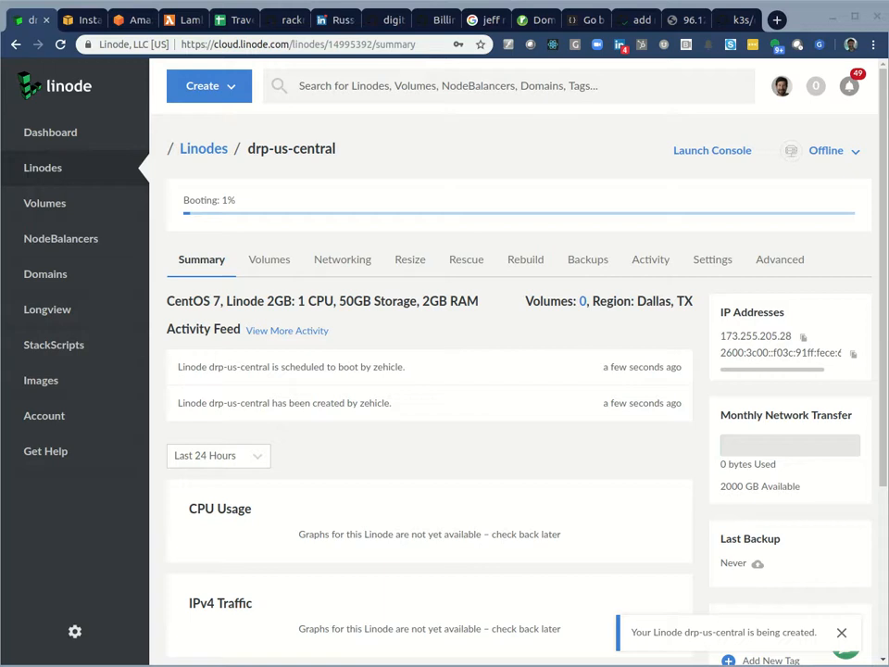
Launch the Lish console for drp-us-central to watch it boot.
left_click(711, 150)
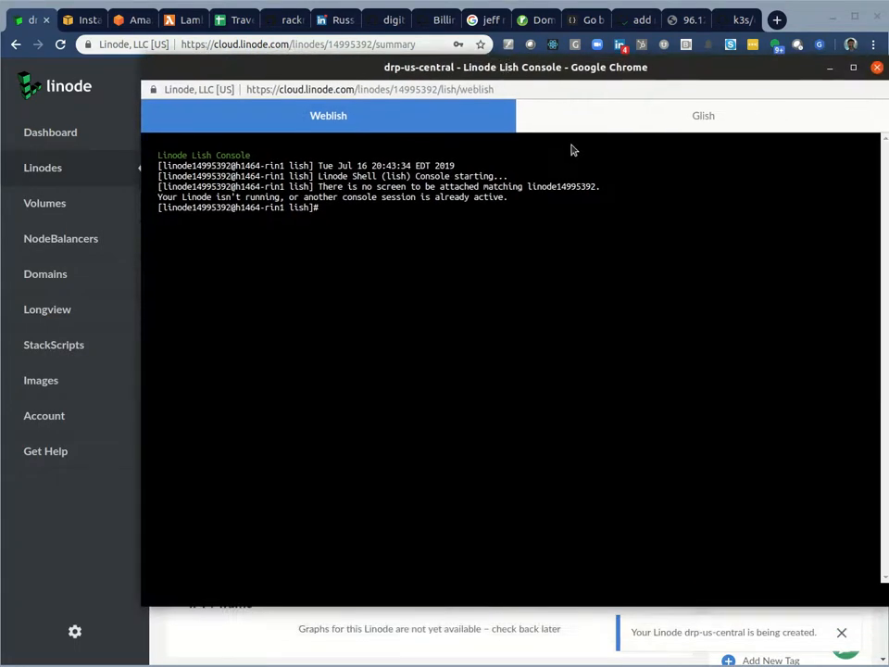
mouse_move(604, 79)
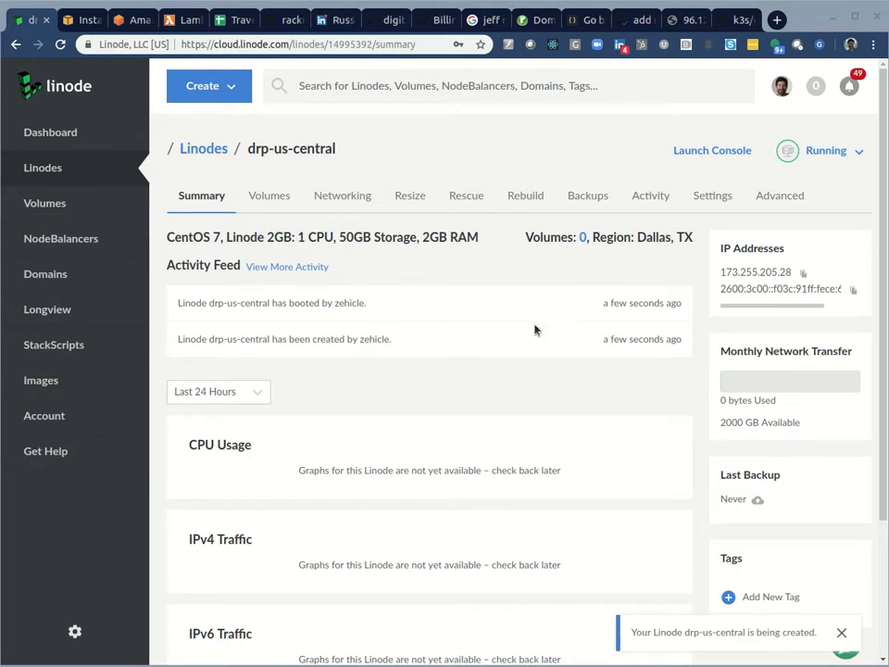
left_click(804, 272)
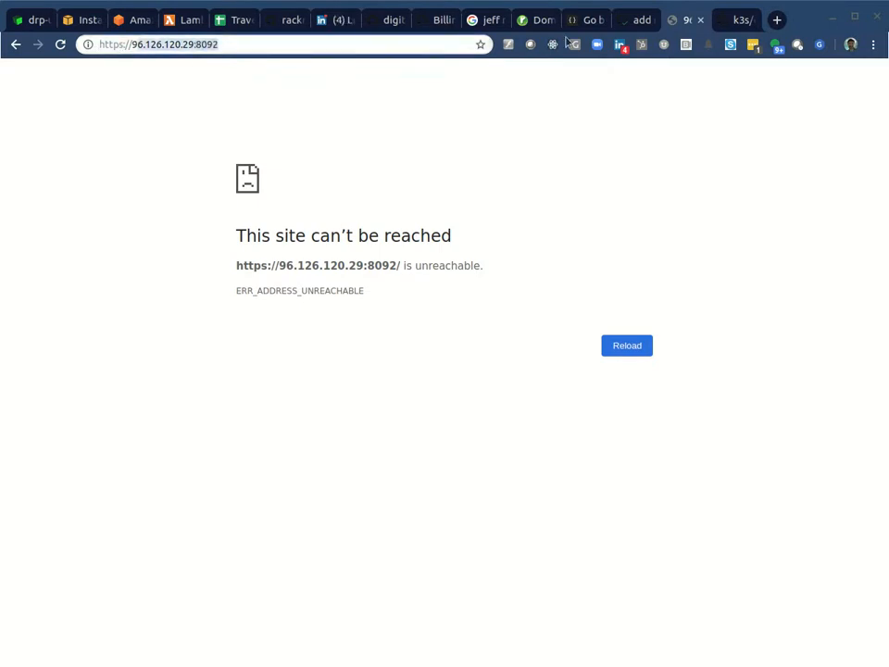
type("https://173.255.205.28:")
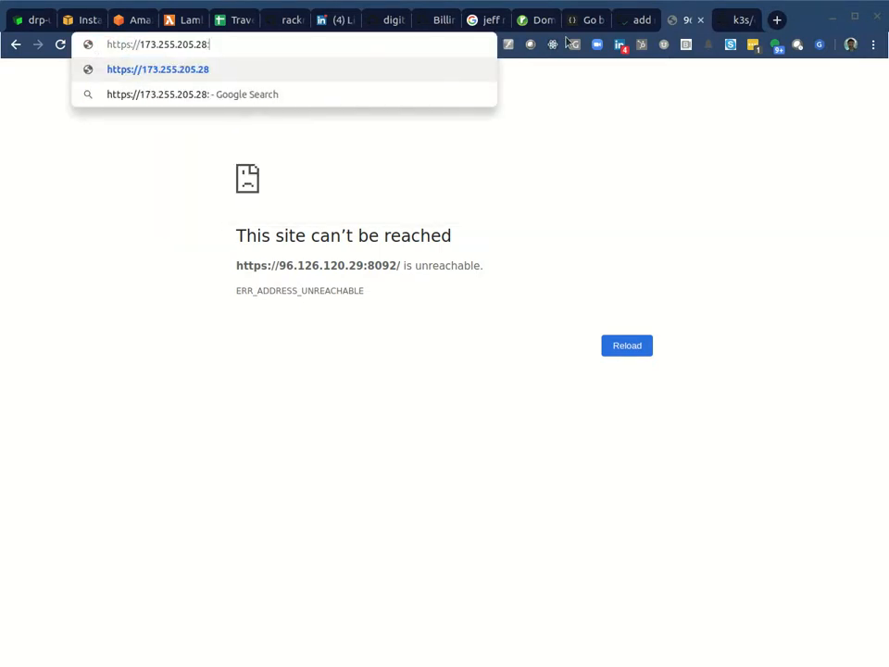
key("Return")
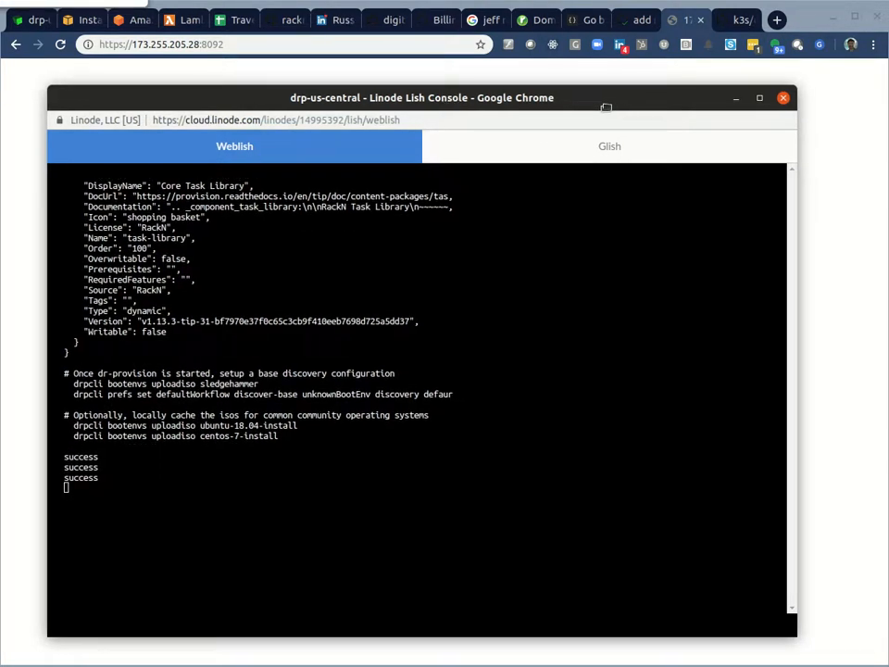
left_click(781, 97)
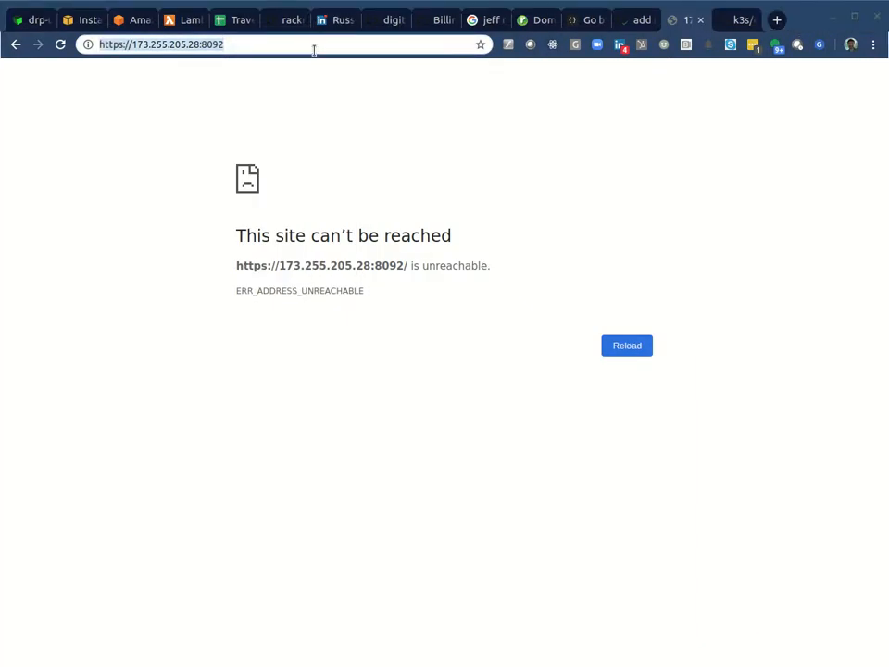
Reload the endpoint and proceed past the untrusted certificate warning.
left_click(626, 345)
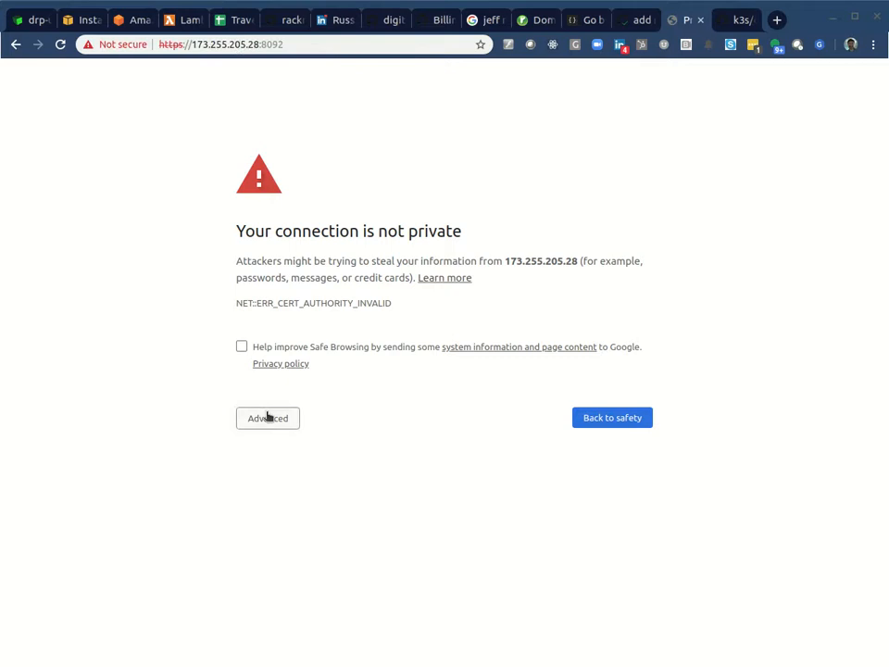
left_click(266, 419)
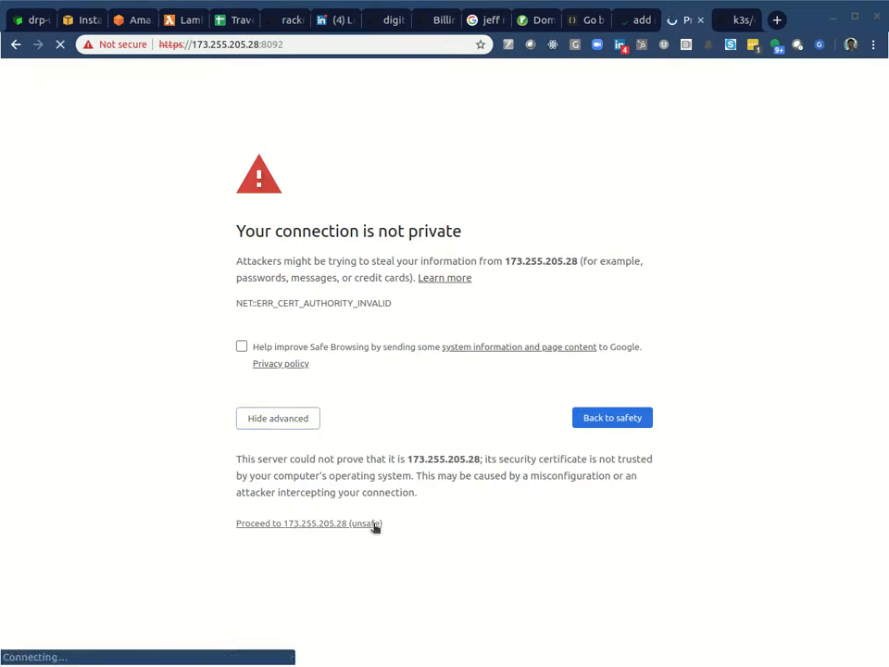
left_click(310, 522)
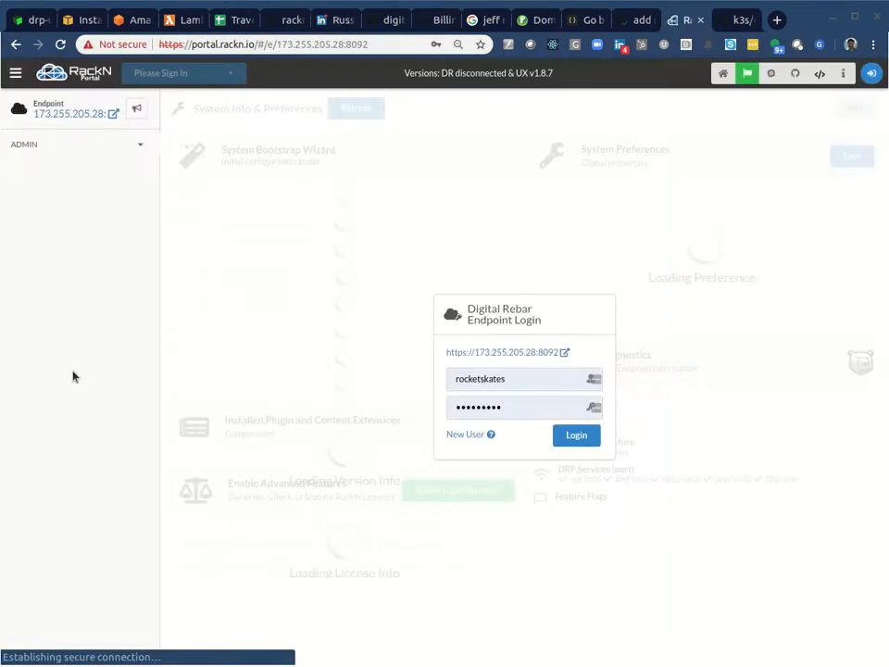
Log in to Digital Rebar as rocketskates with the saved credentials, declining the password update.
left_click(518, 378)
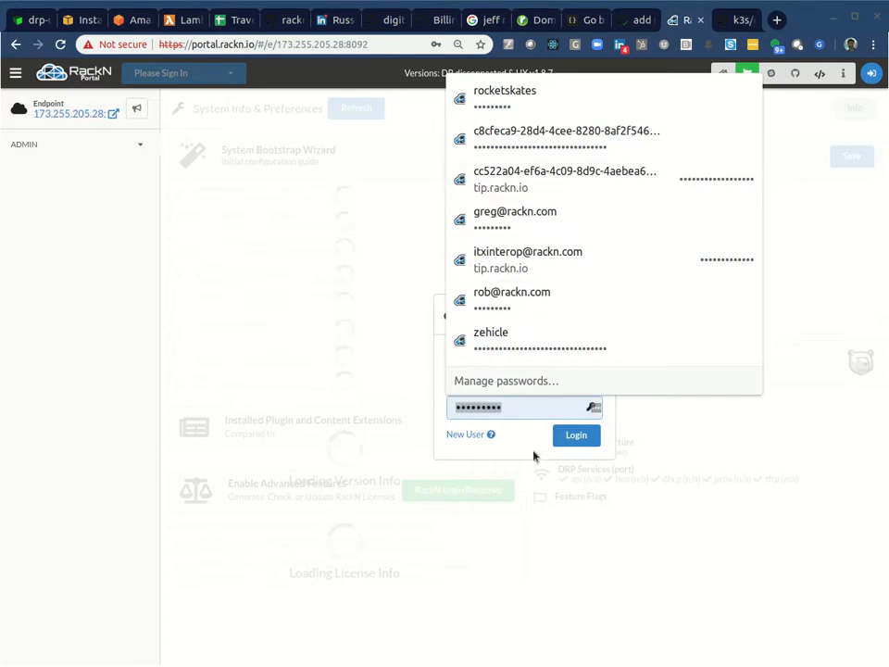
left_click(504, 89)
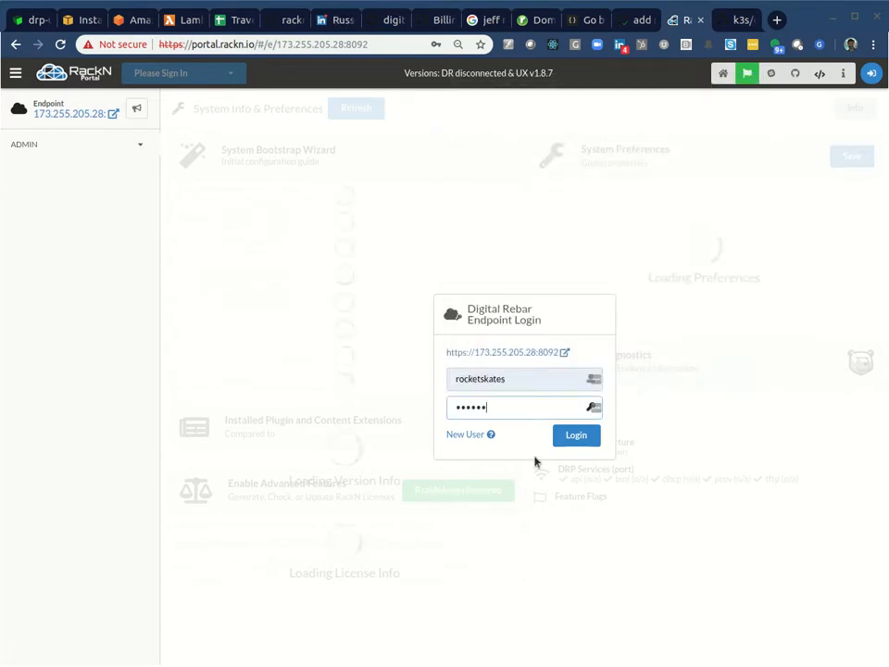
left_click(574, 434)
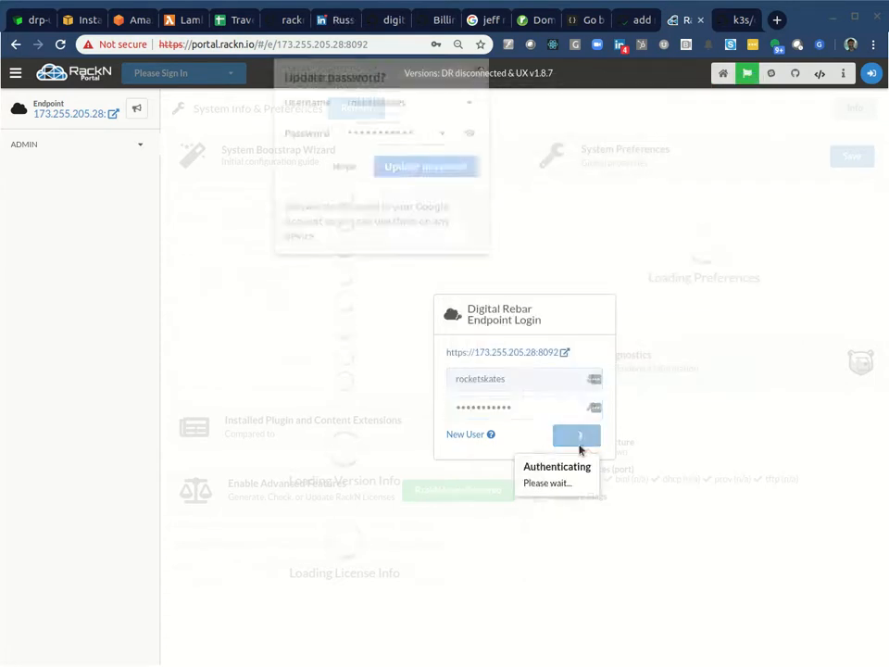
left_click(577, 434)
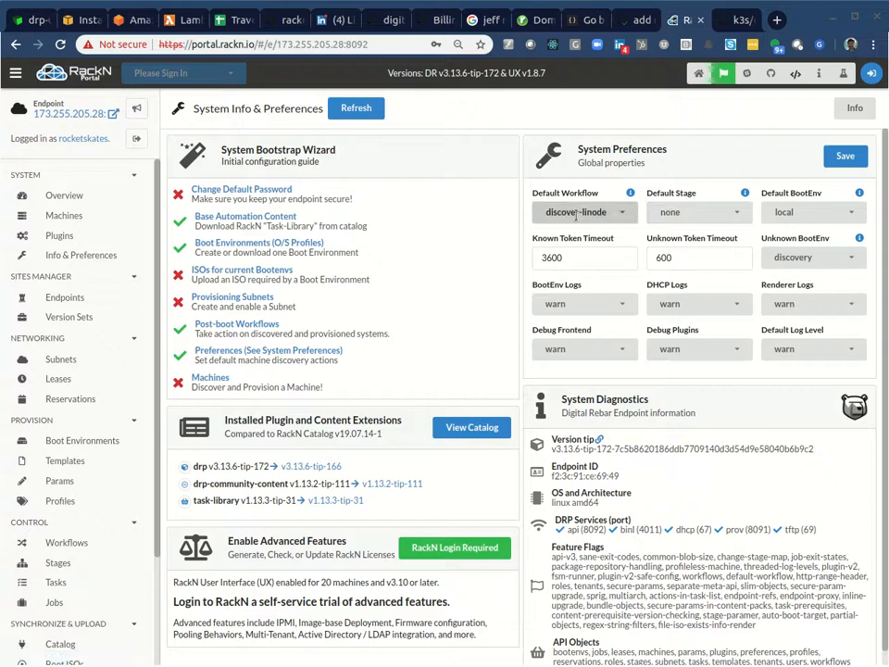
Browse the endpoint's workflows including discover-linode, its profiles, and its machines list.
left_click(67, 541)
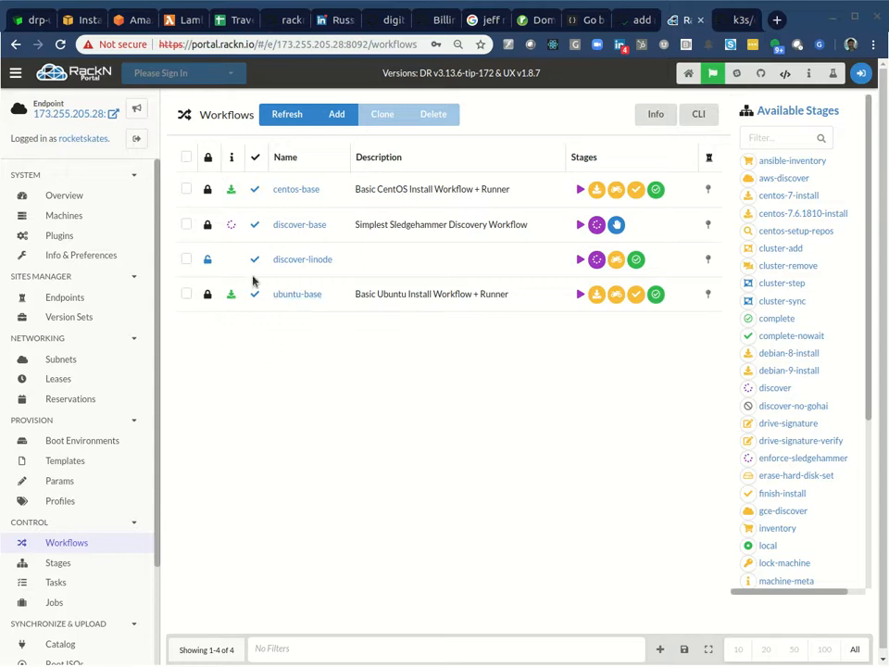
left_click(59, 500)
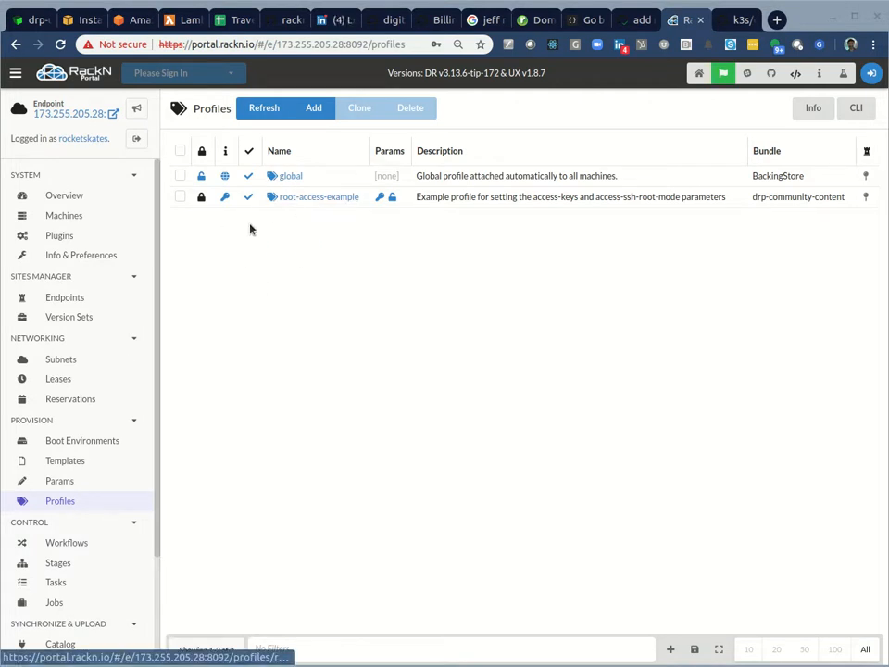
mouse_move(311, 234)
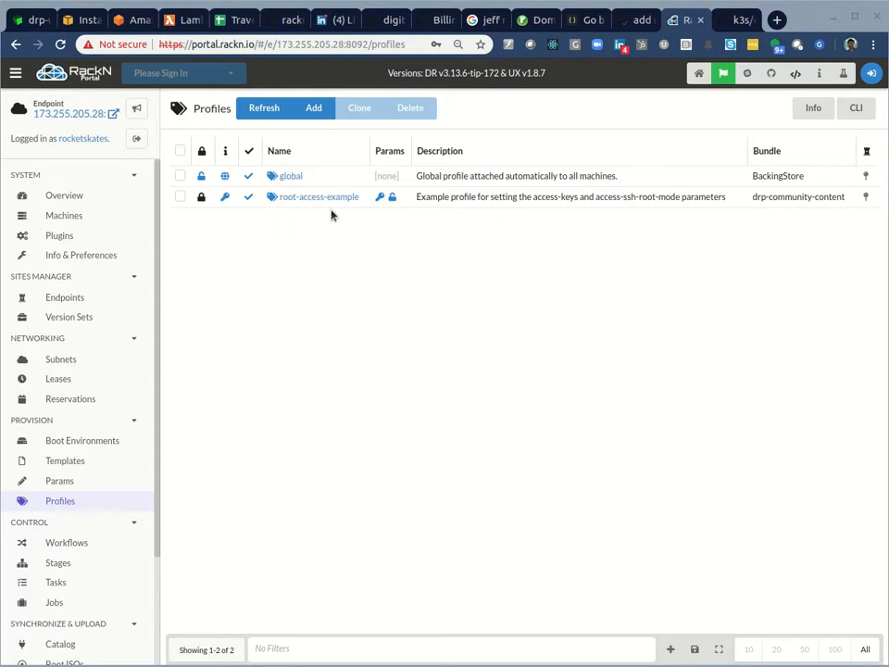
mouse_move(481, 222)
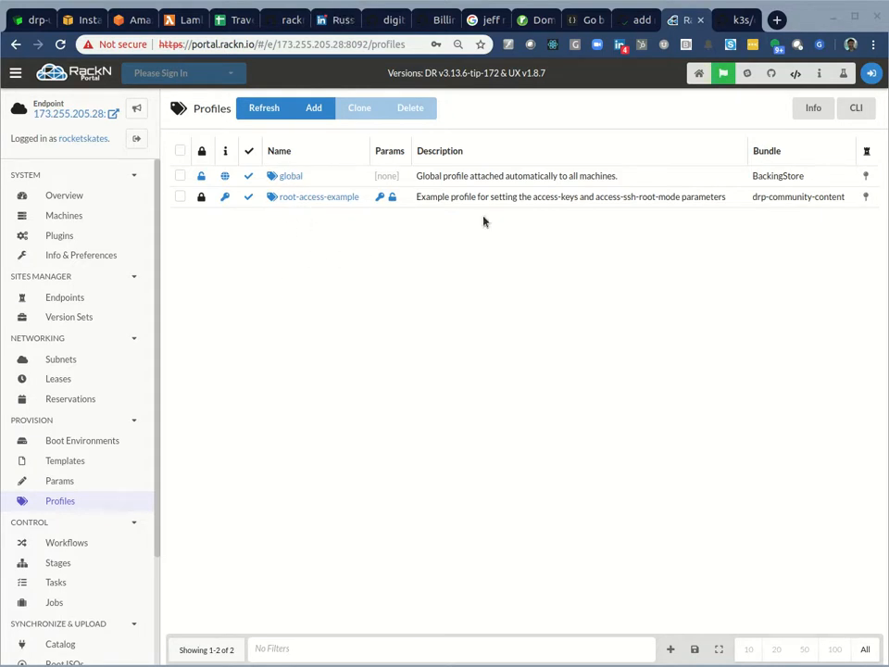
mouse_move(63, 215)
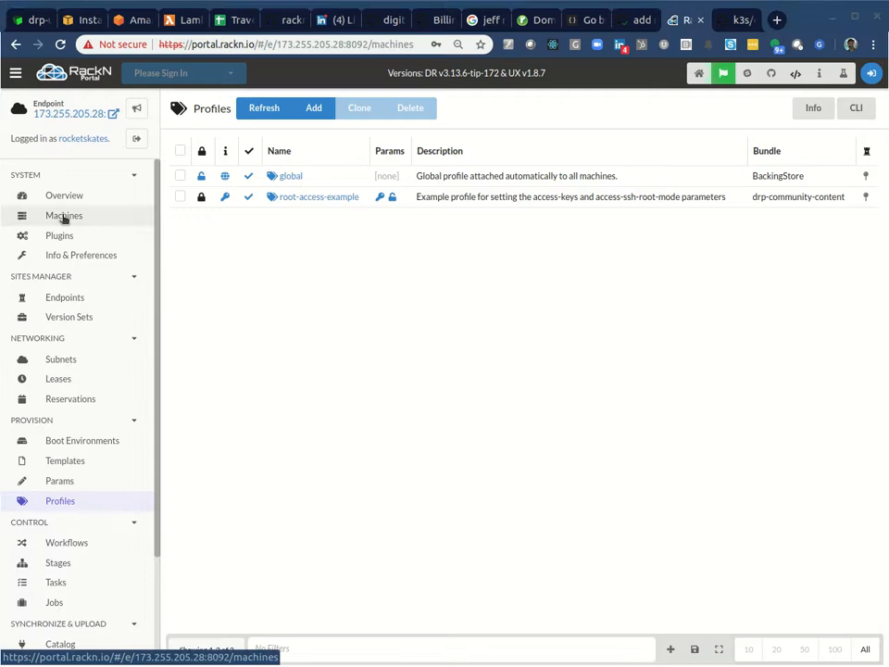
left_click(63, 215)
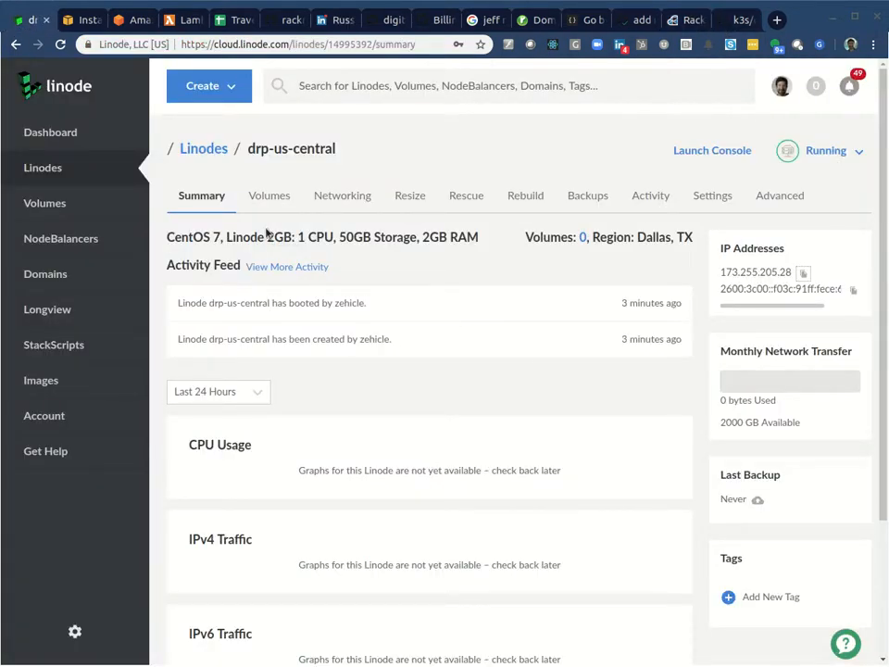
Deploy a new Linode from the drp-node StackScript's actions menu.
left_click(54, 344)
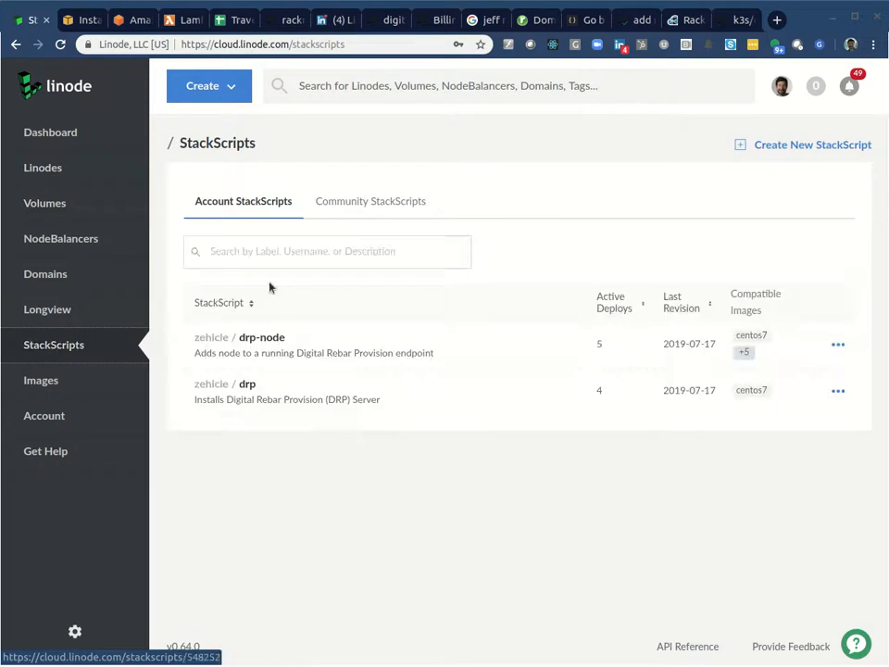
left_click(838, 342)
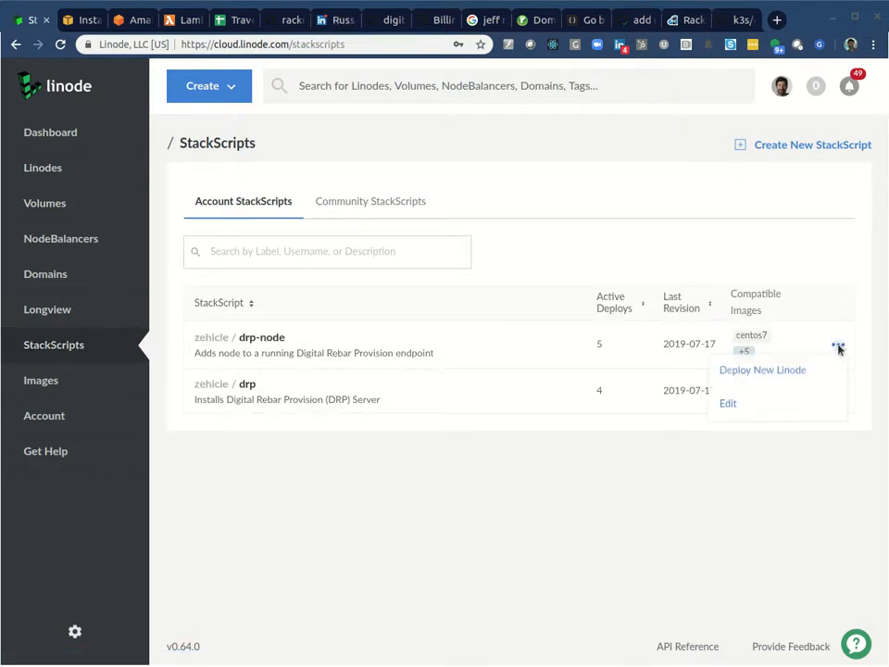
left_click(763, 370)
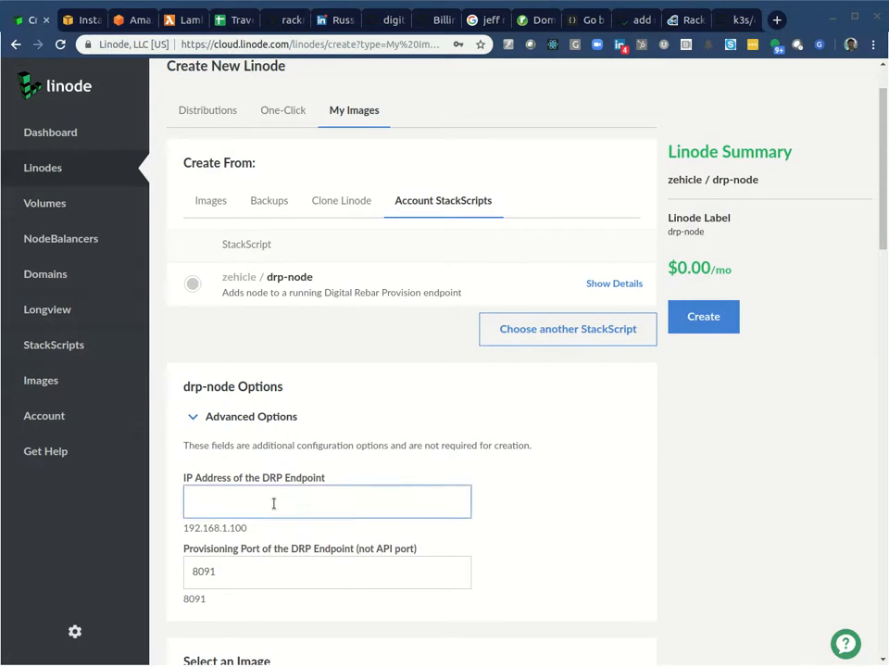
Point the node at endpoint 173.255.205.28 on port 8091 with the CentOS 7 image.
type("173.255.205.28")
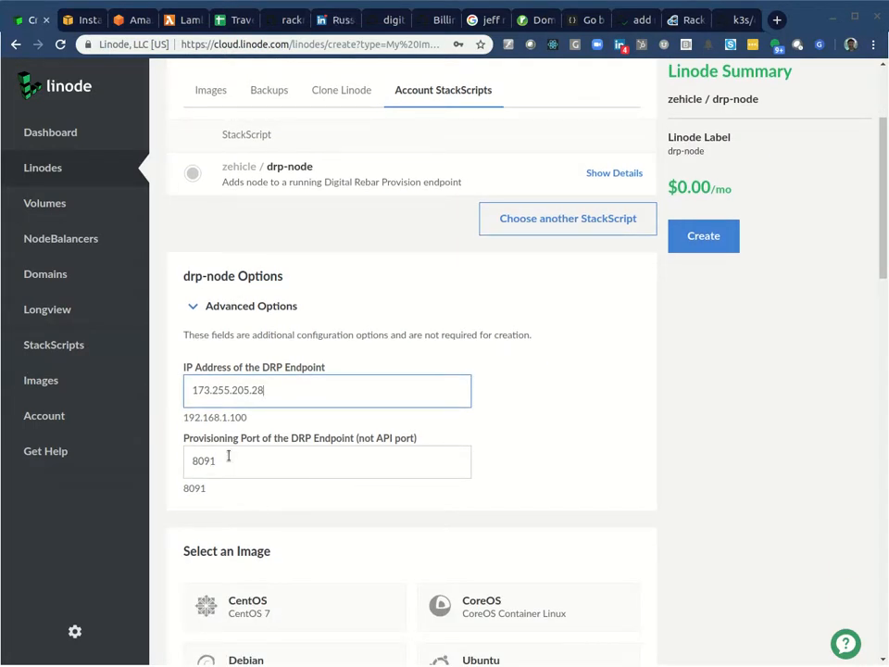
left_click(326, 459)
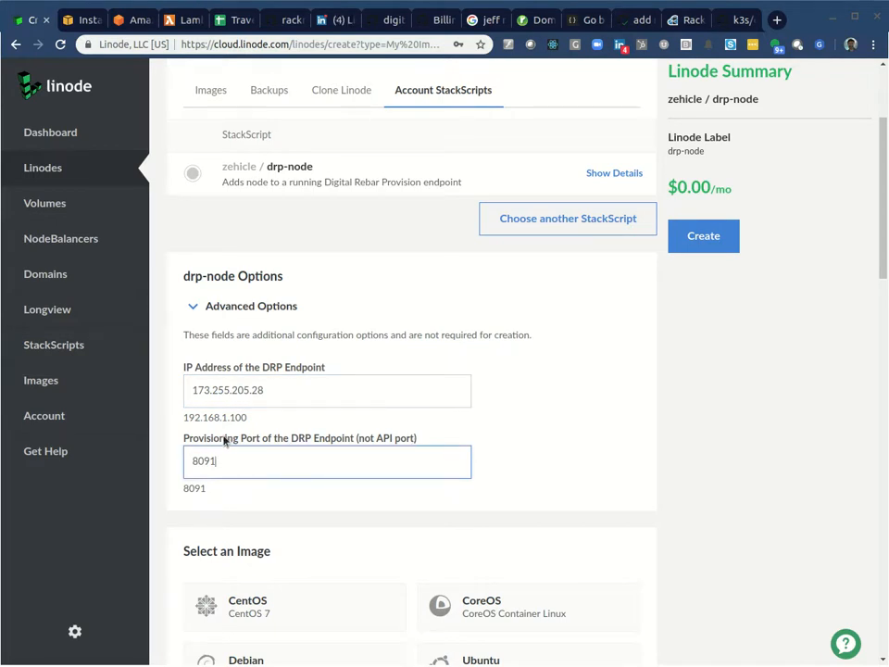
scroll("down", 3)
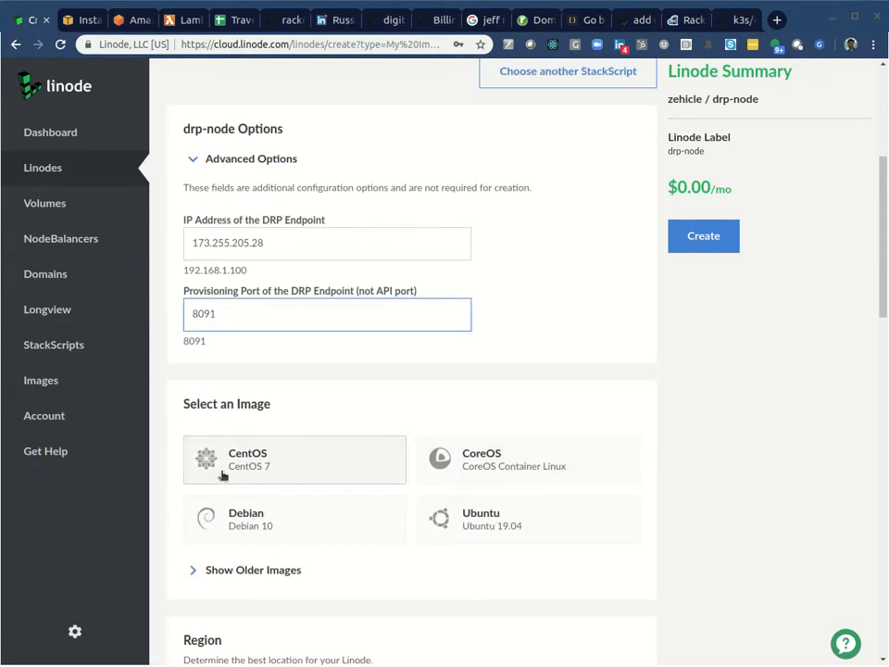
left_click(295, 459)
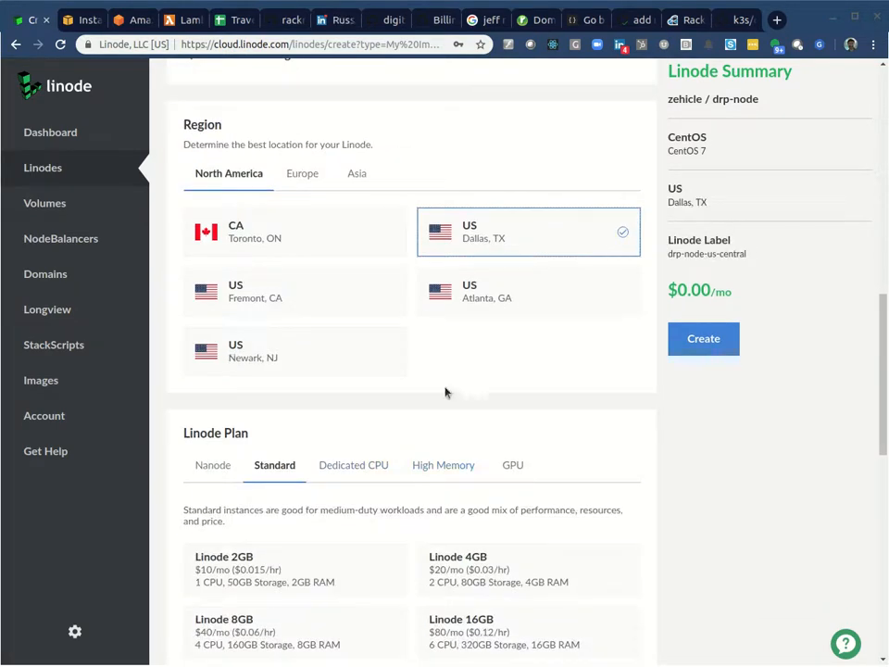
Create drp-node-us-central on the Nanode 1GB plan in Dallas.
left_click(212, 318)
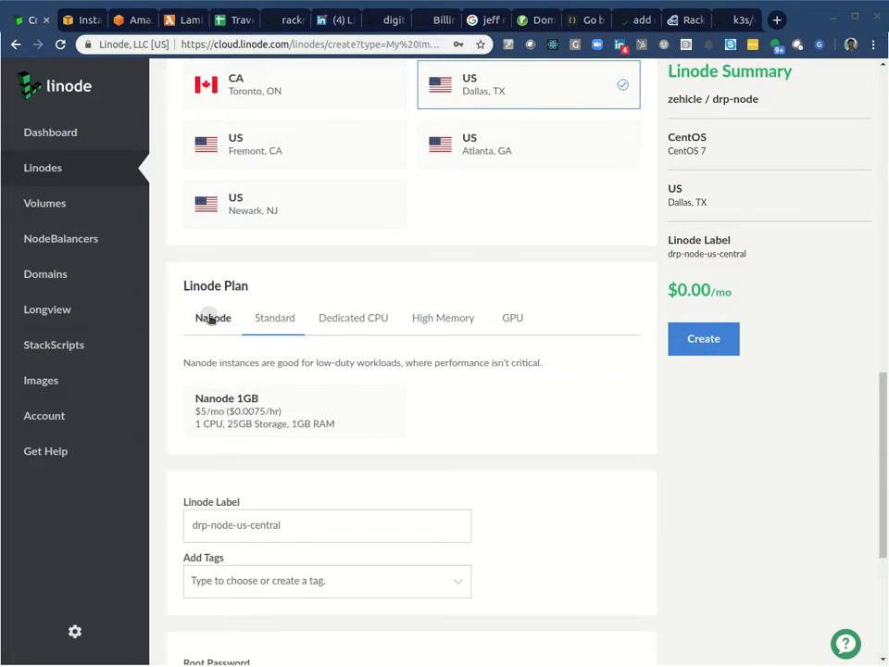
left_click(293, 411)
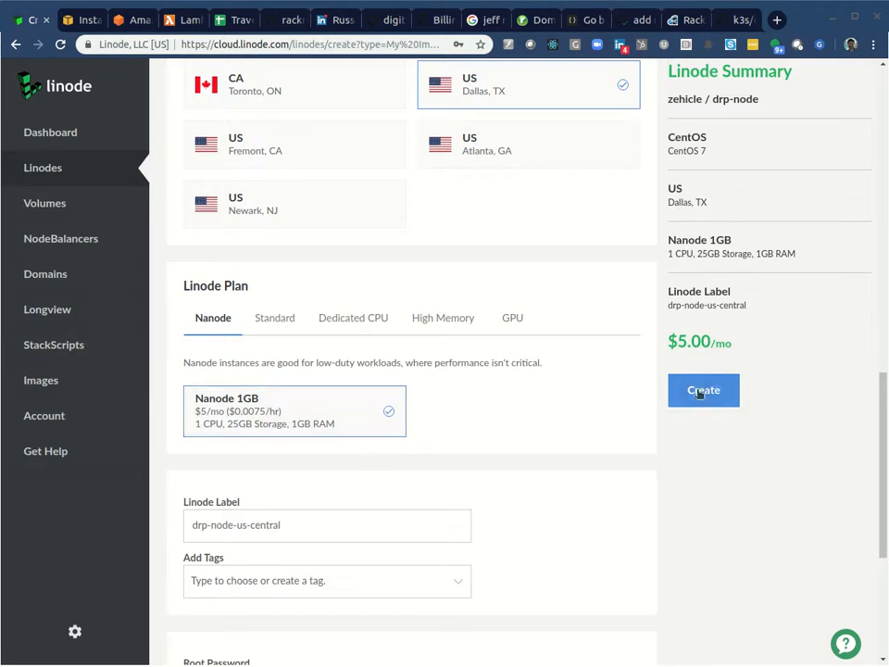
left_click(326, 370)
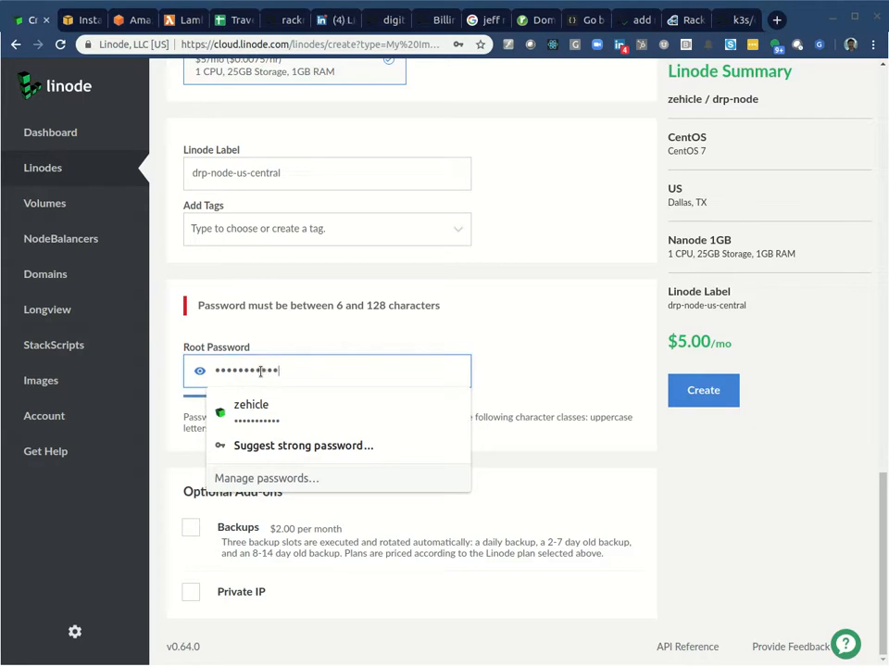
left_click(704, 389)
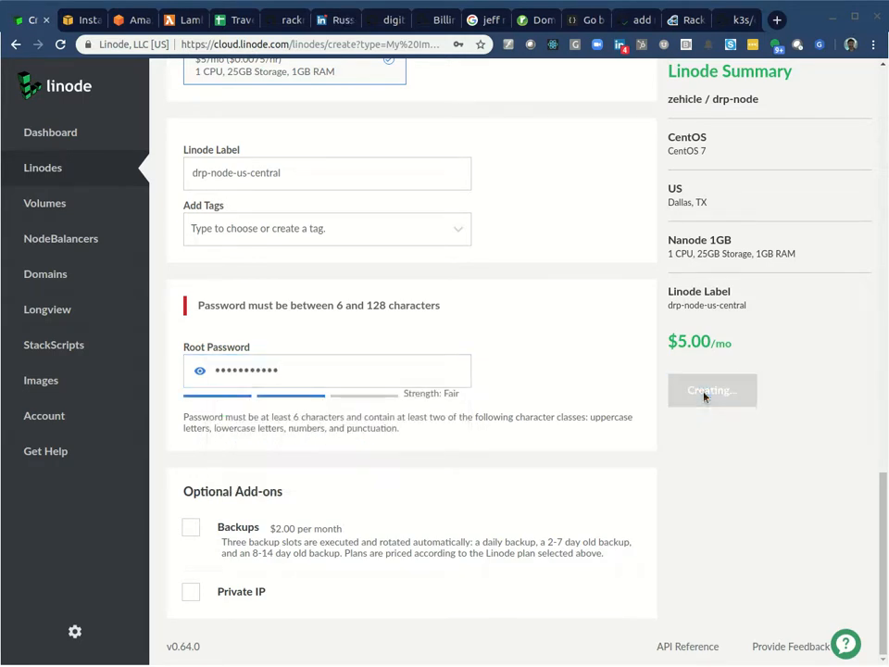
scroll("up", 3)
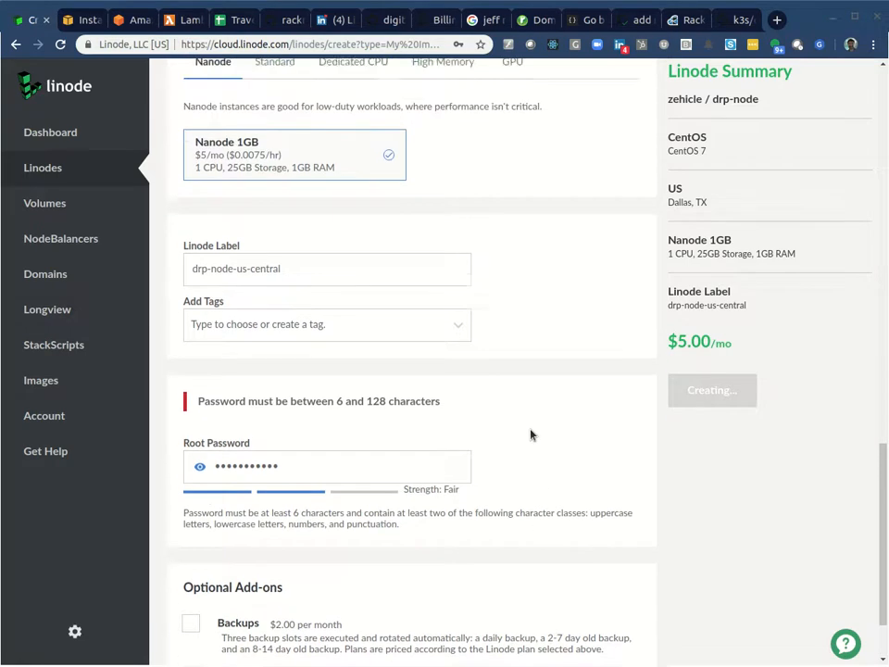
left_click(712, 389)
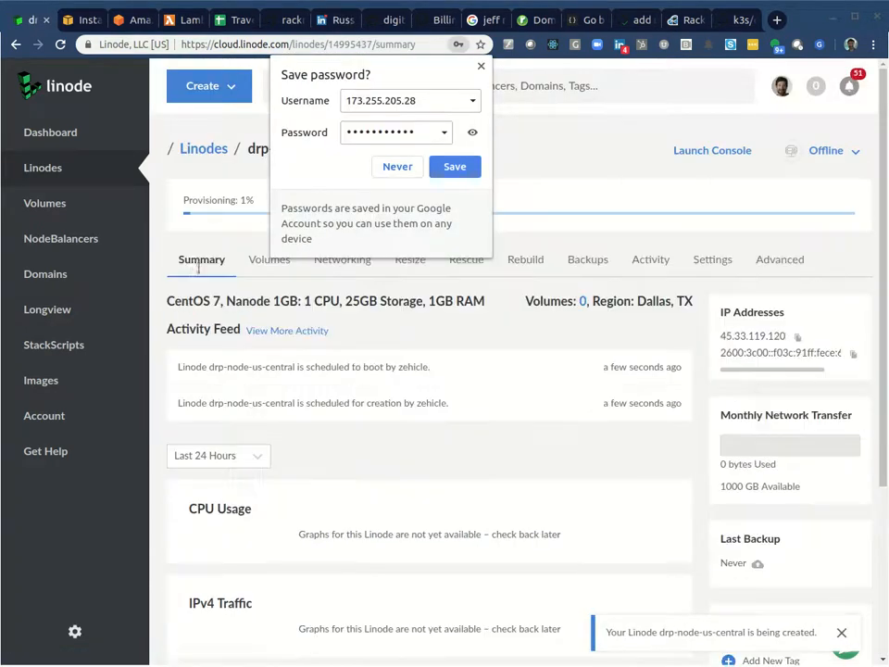
Decline saving the root password and reopen the drp-node StackScript's actions menu.
left_click(396, 166)
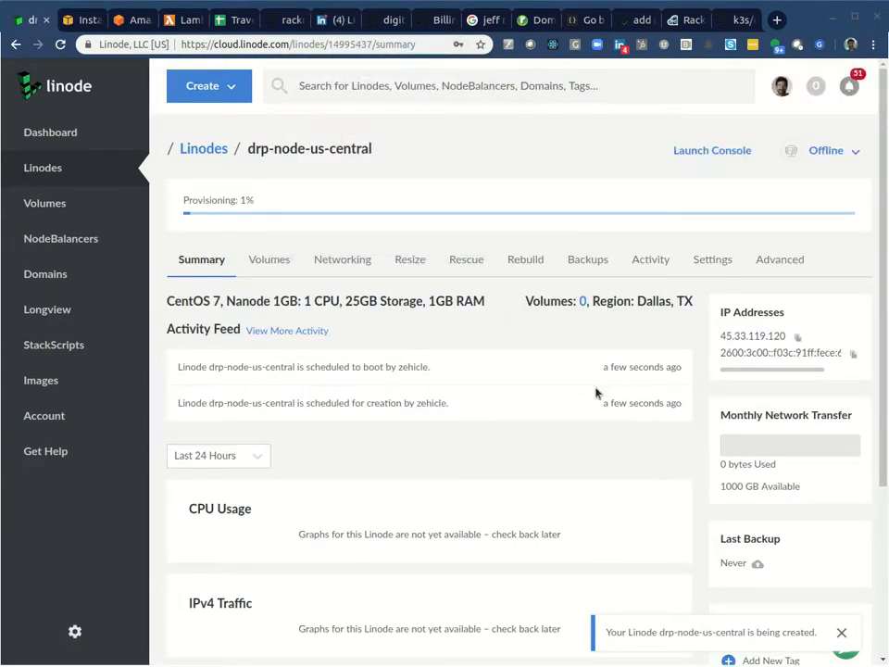
scroll("down", 3)
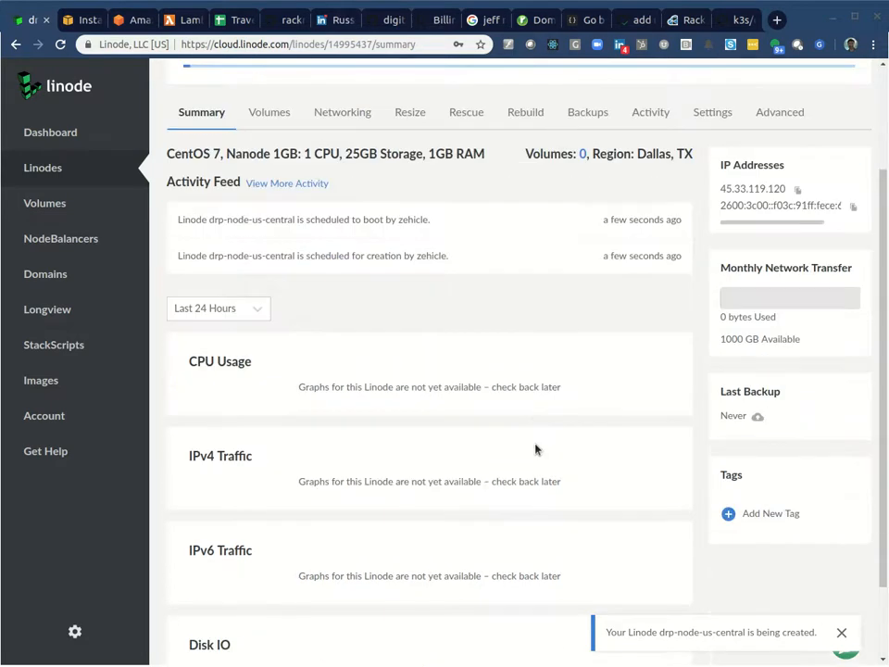
scroll("up", 3)
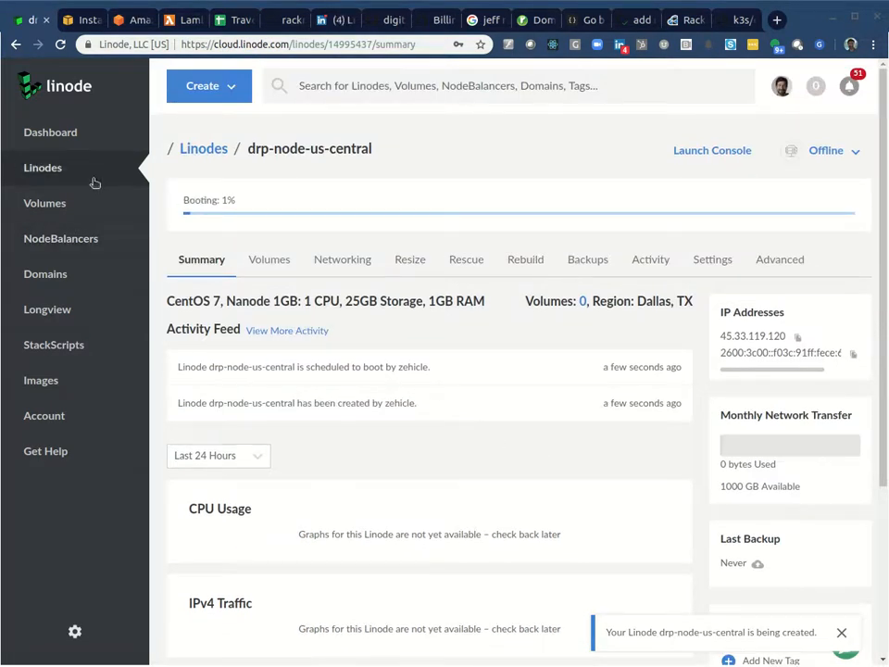
left_click(52, 344)
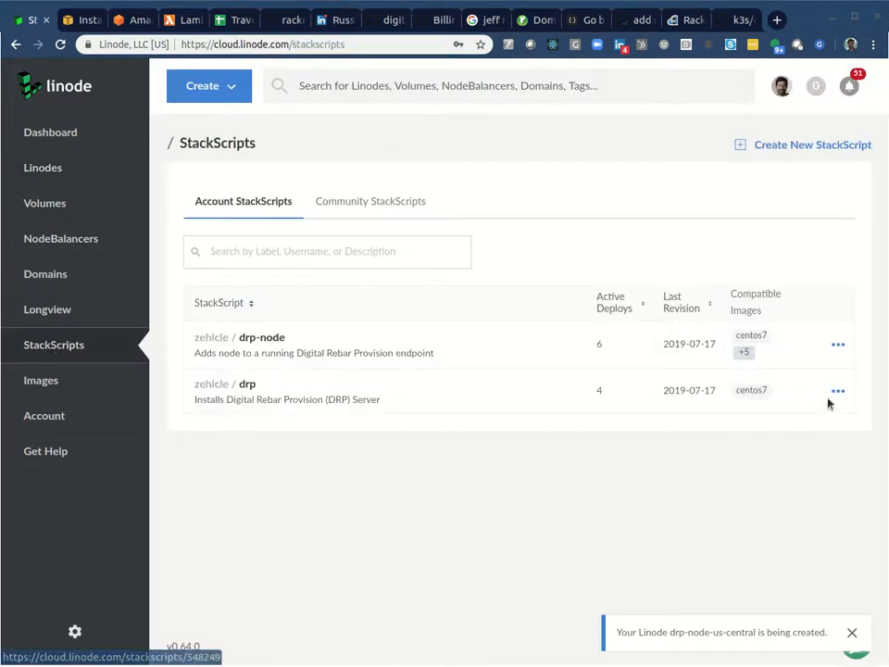
left_click(837, 343)
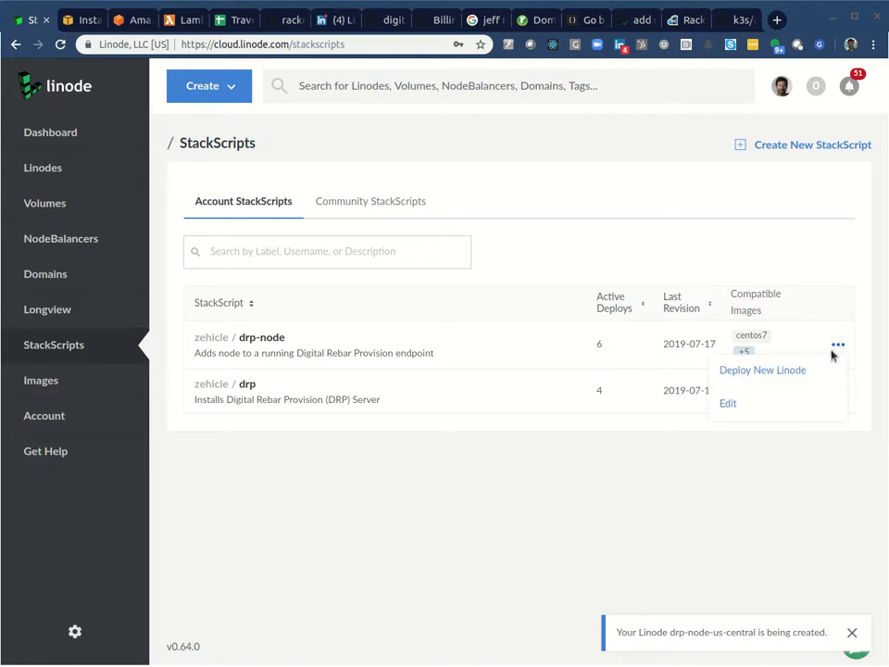
Create a second drp-node Linode, drp-node-us-central-001, on the Nanode 1GB plan in Dallas.
left_click(764, 370)
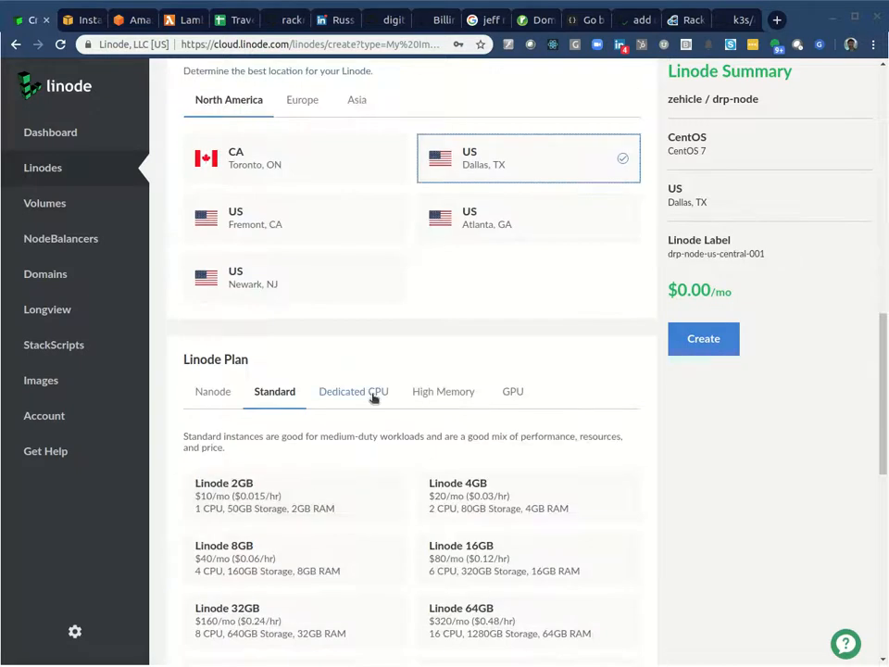
left_click(212, 391)
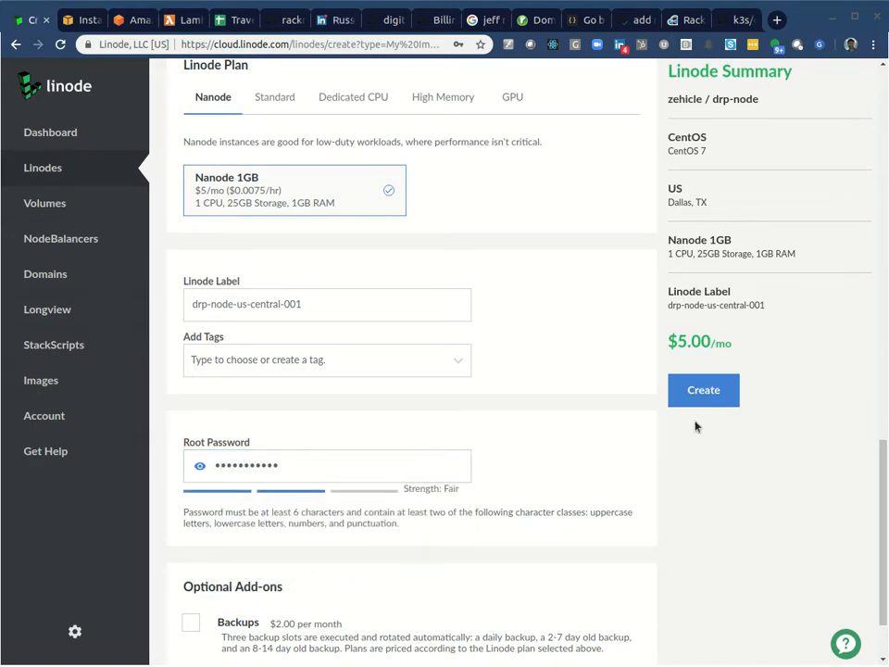
left_click(704, 389)
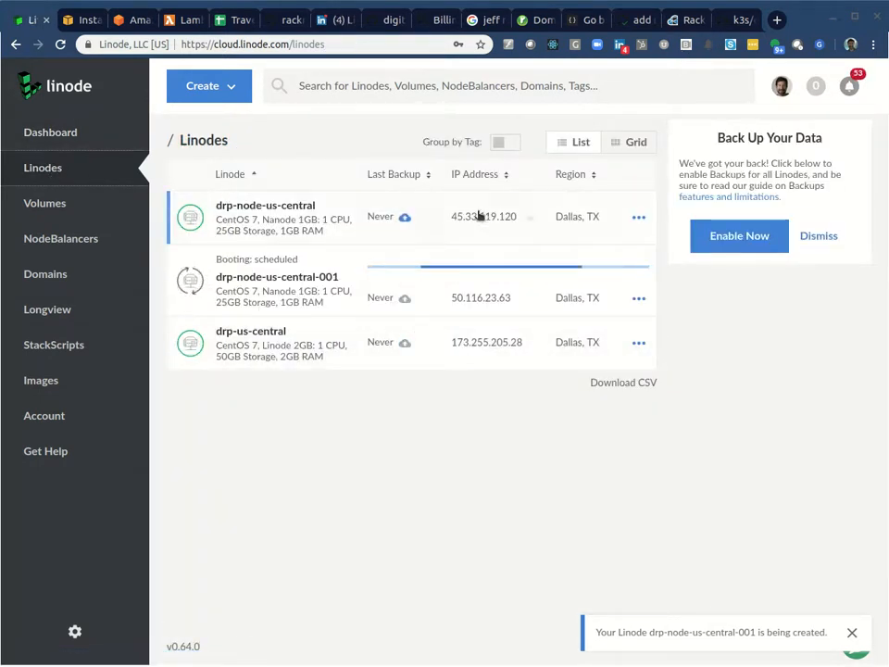
Check that drp-node-us-central shows Running, then start a new tab for 173.255.205.28:8091.
left_click(266, 204)
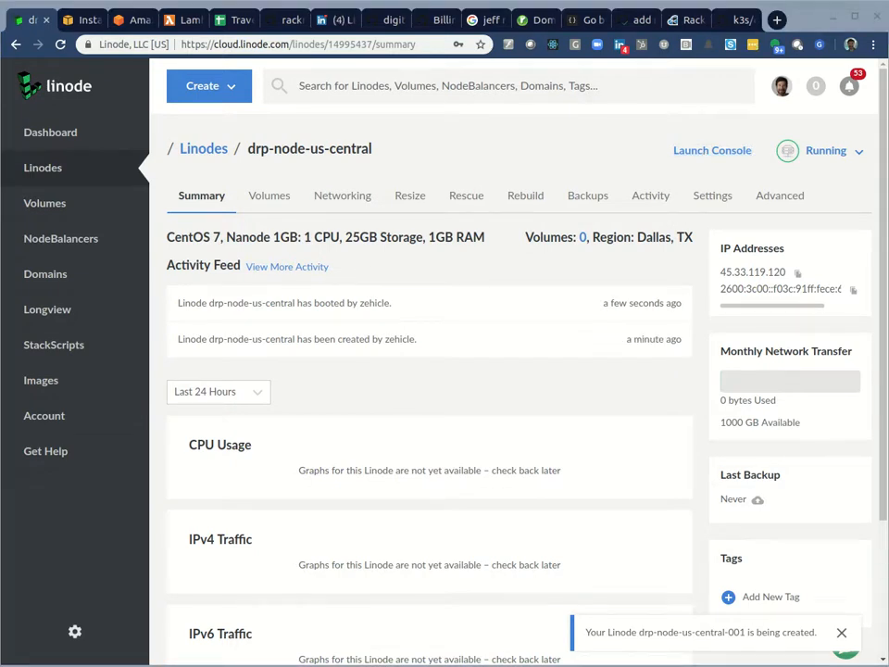
left_click(712, 150)
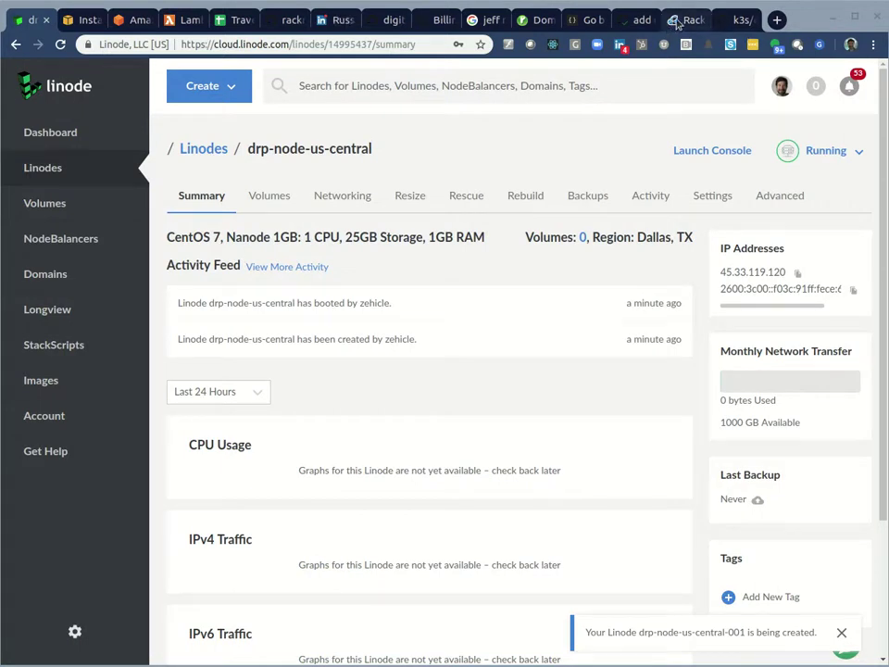
left_click(683, 18)
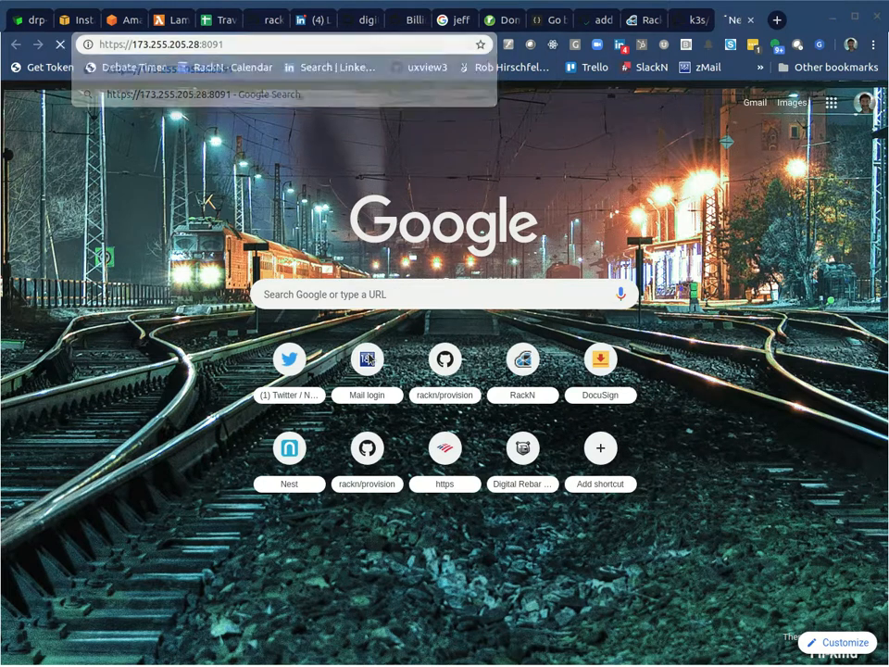
key("Return")
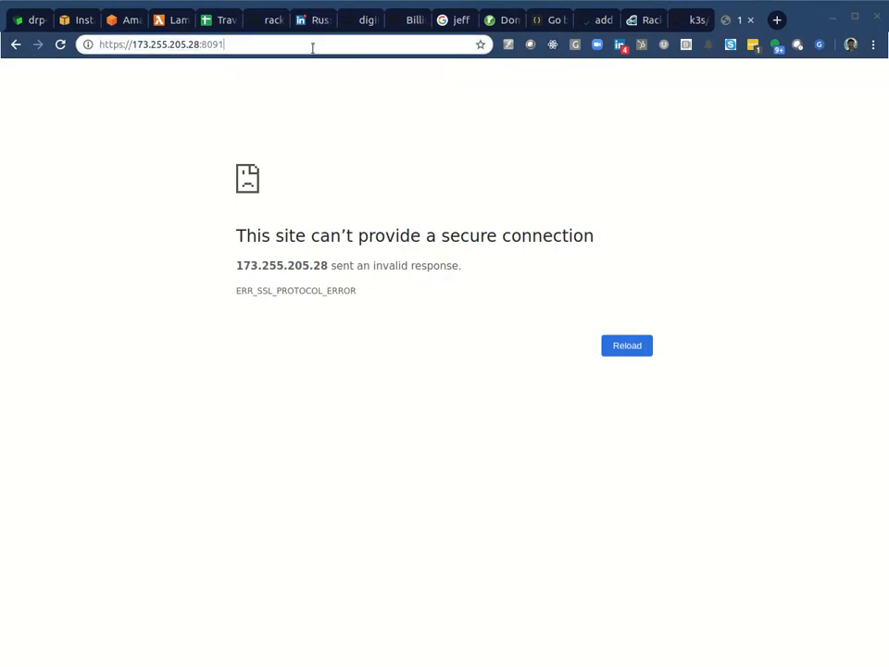
type("/join-up.sh")
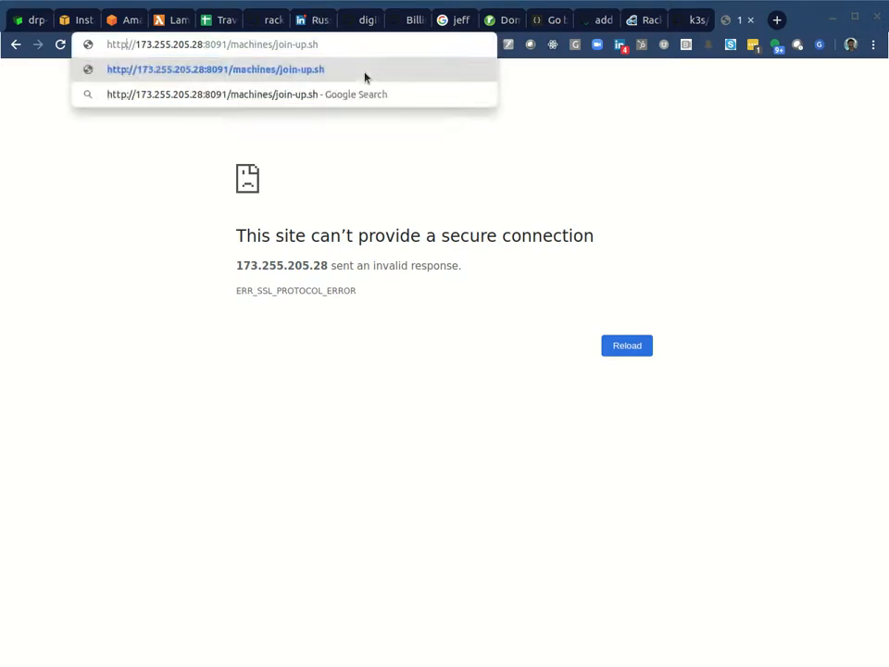
left_click(215, 69)
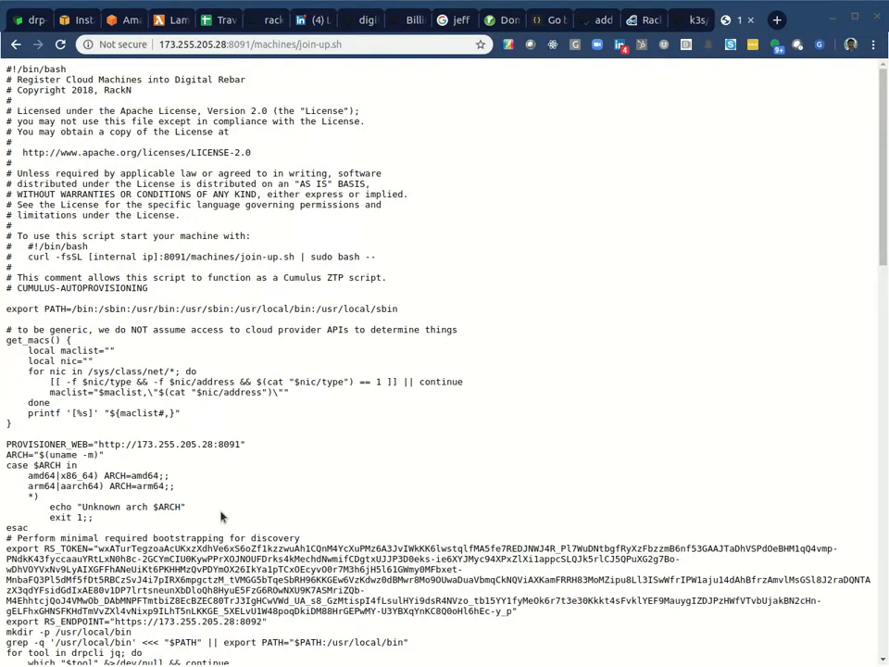
scroll("down", 3)
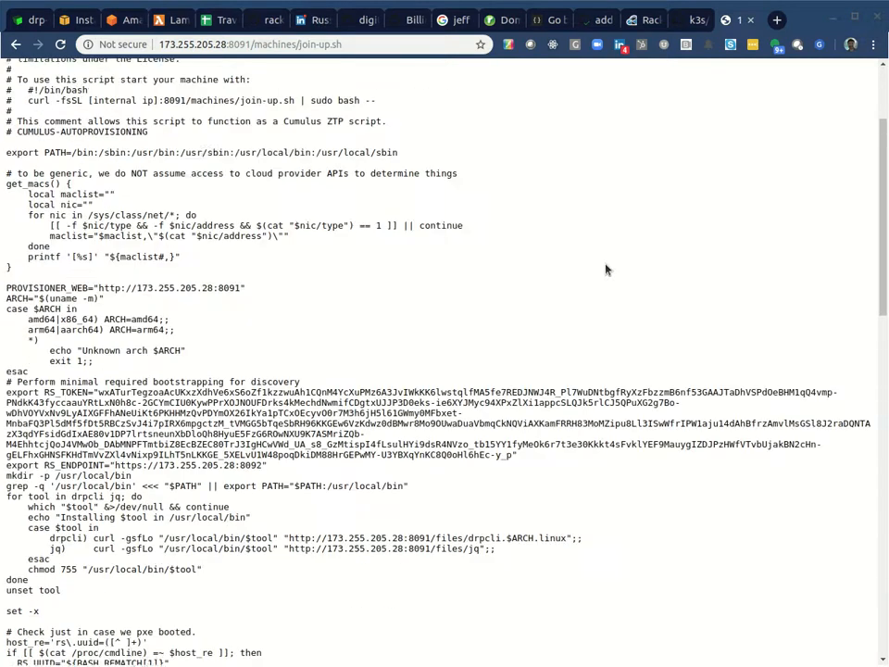
scroll("up", 3)
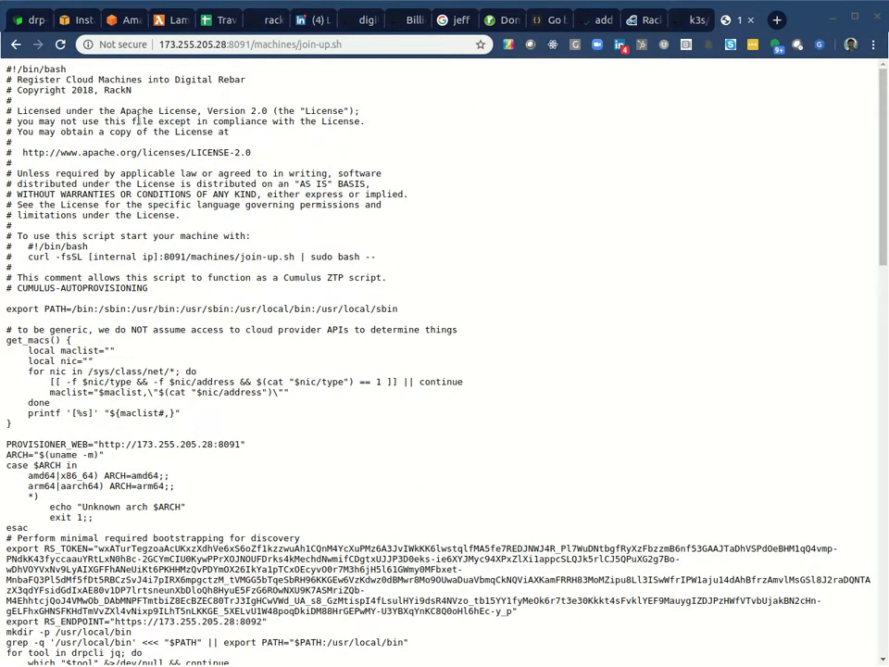
left_click(689, 18)
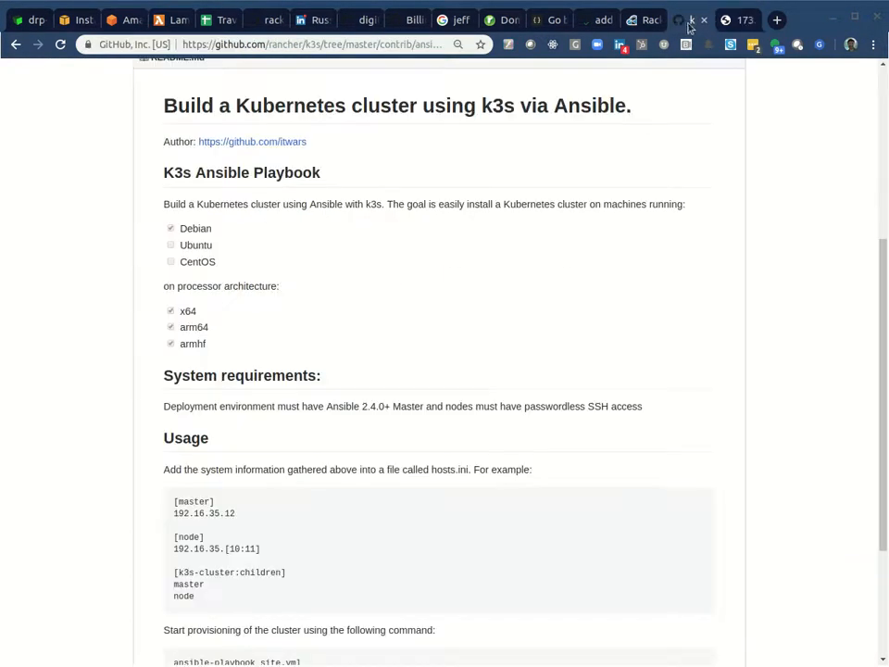
Refresh the RackN Machines list to show both Linode machines complete under discover-linode.
left_click(645, 19)
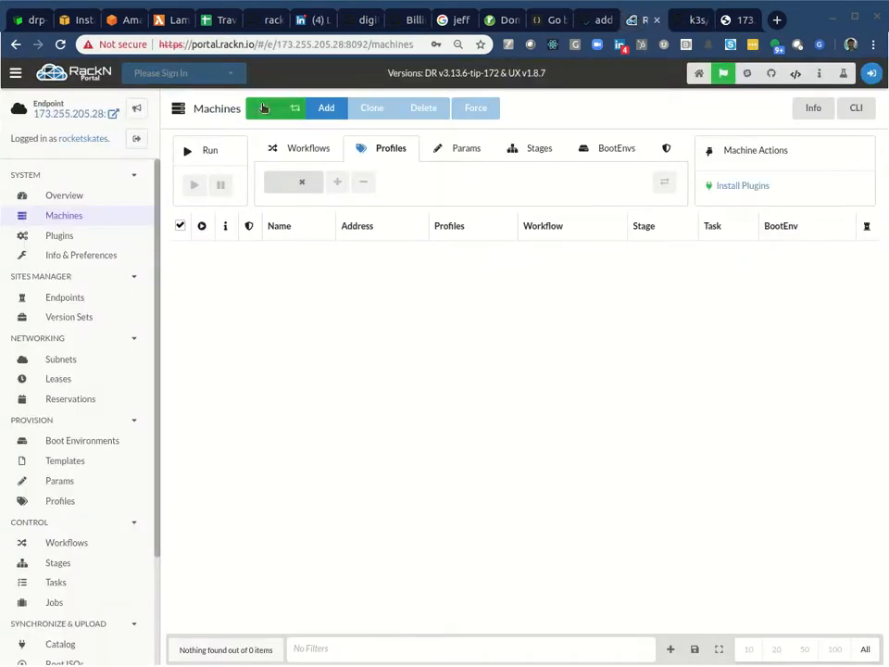
left_click(274, 108)
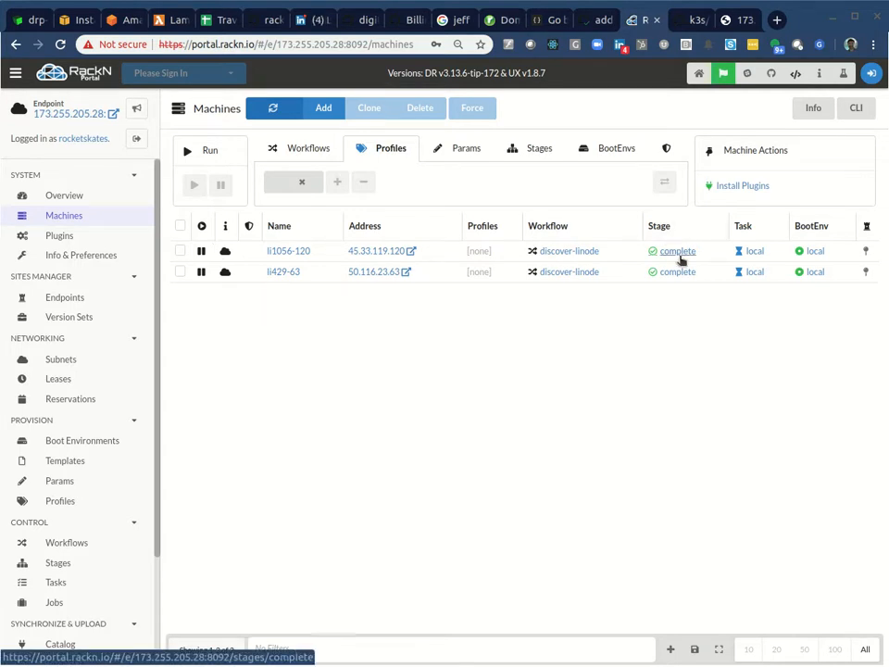
mouse_move(622, 322)
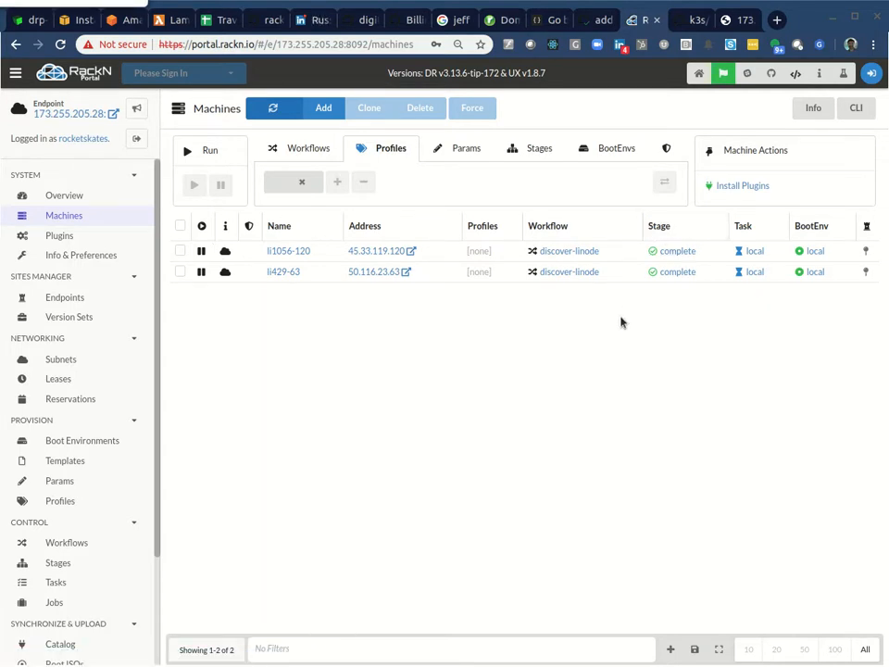